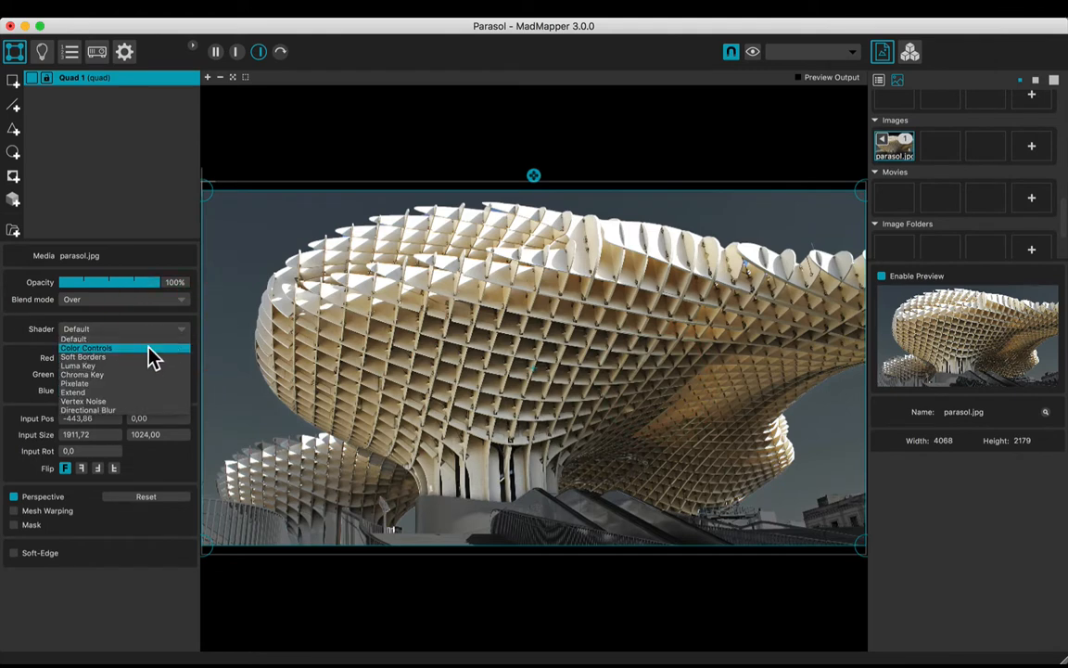
Step: Apply Color Controls to the parasol photo with brightness about -0.3 and contrast about 0.95
left_click(83, 347)
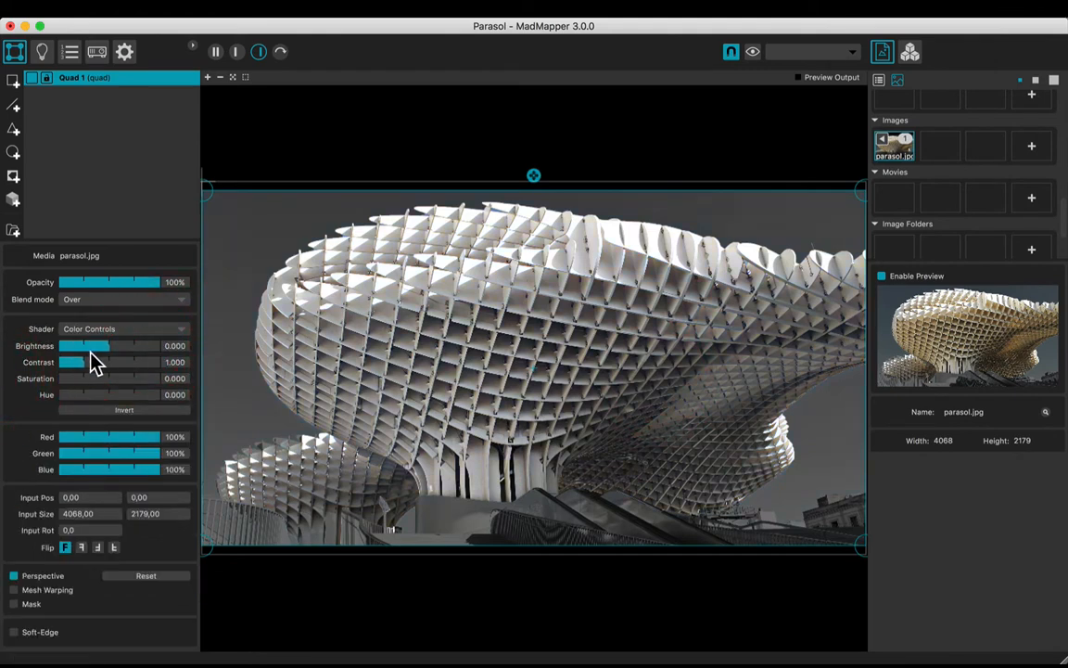
left_click_drag(100, 346, 81, 345)
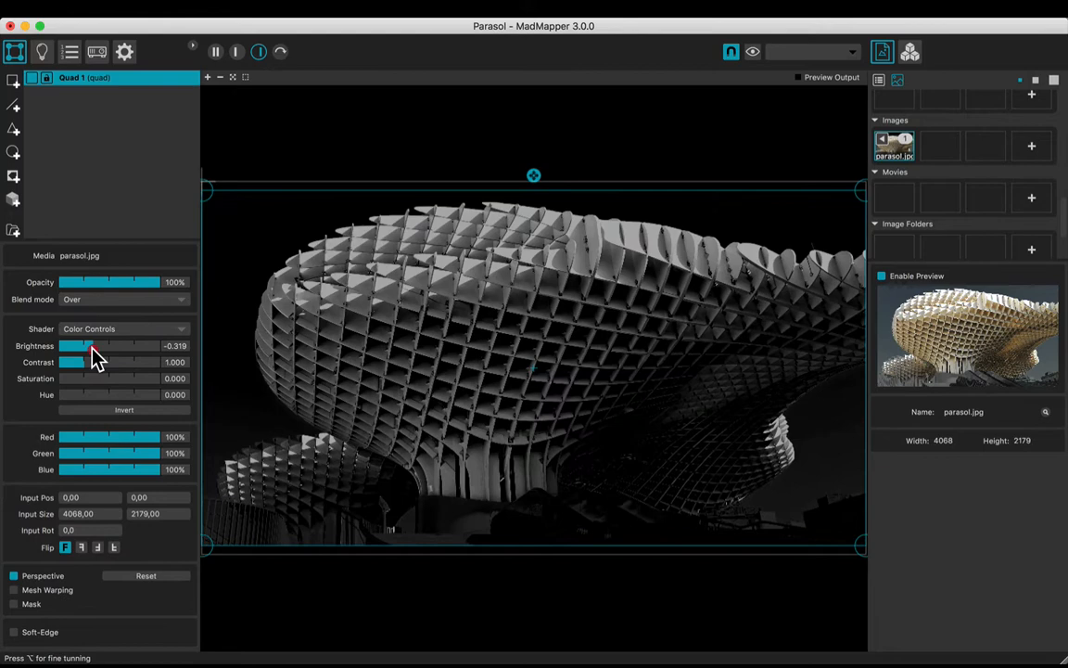
left_click_drag(74, 345, 88, 345)
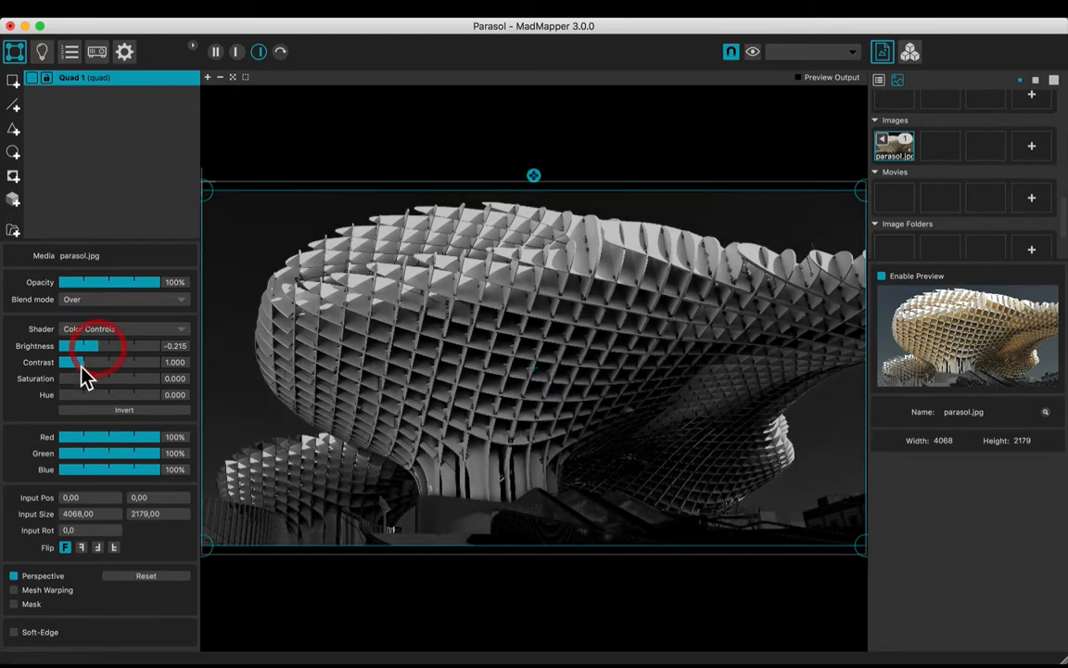
left_click_drag(72, 362, 79, 362)
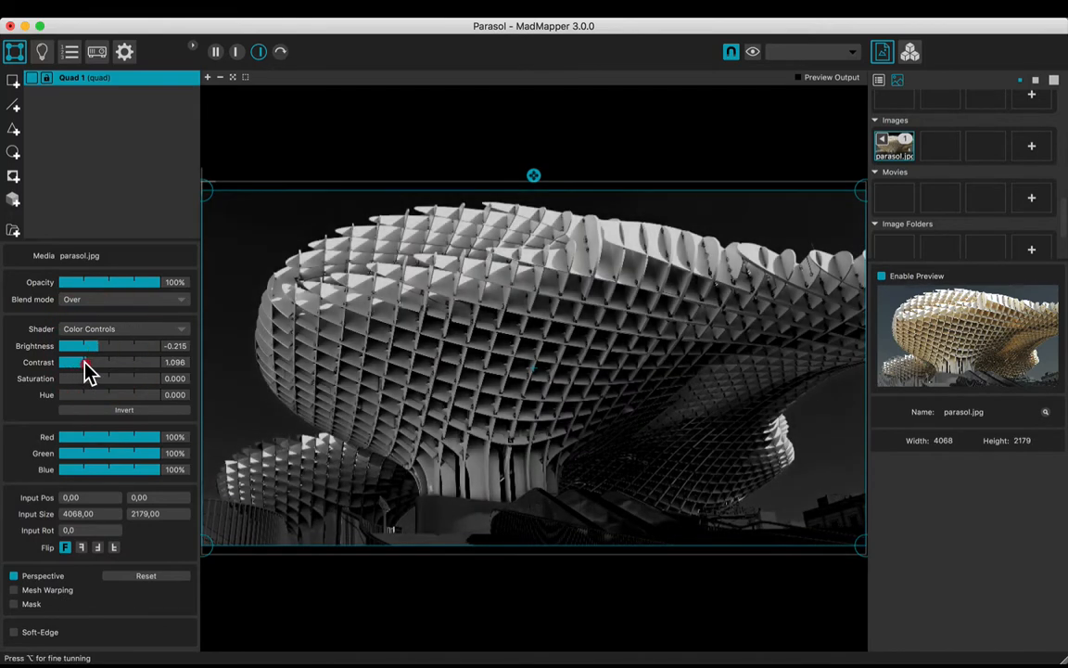
left_click_drag(82, 362, 93, 362)
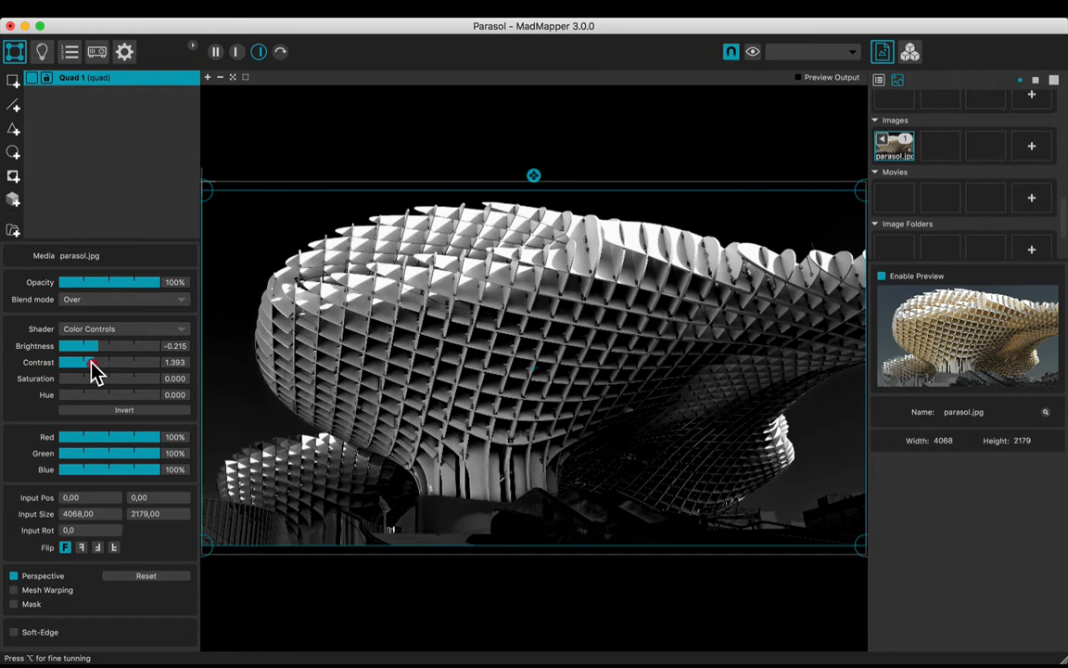
left_click_drag(88, 361, 84, 362)
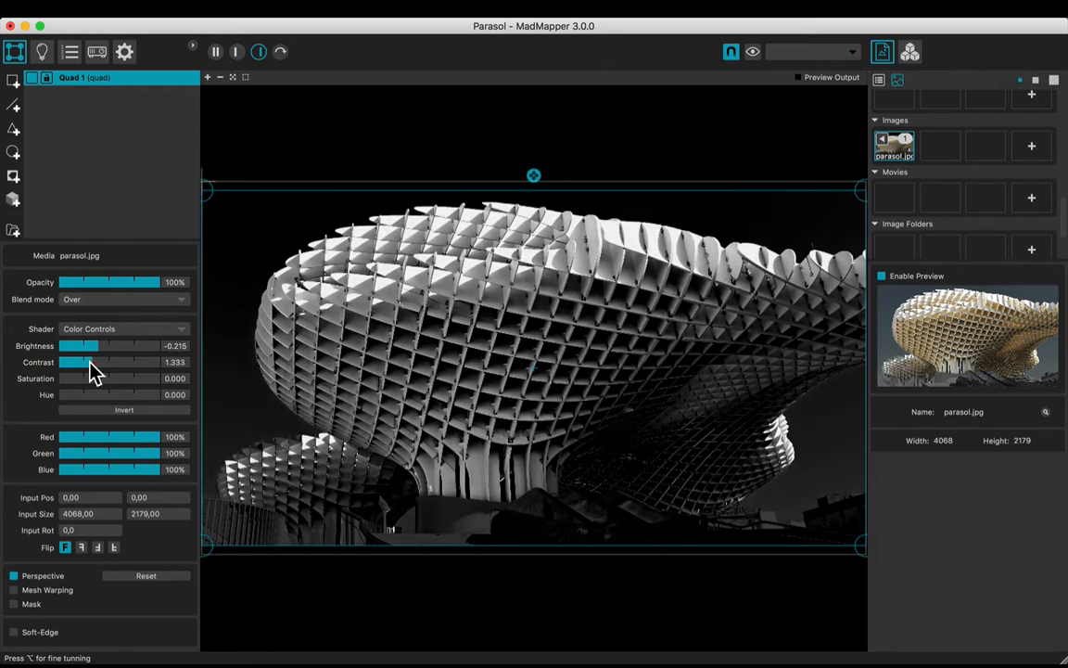
left_click_drag(92, 362, 78, 361)
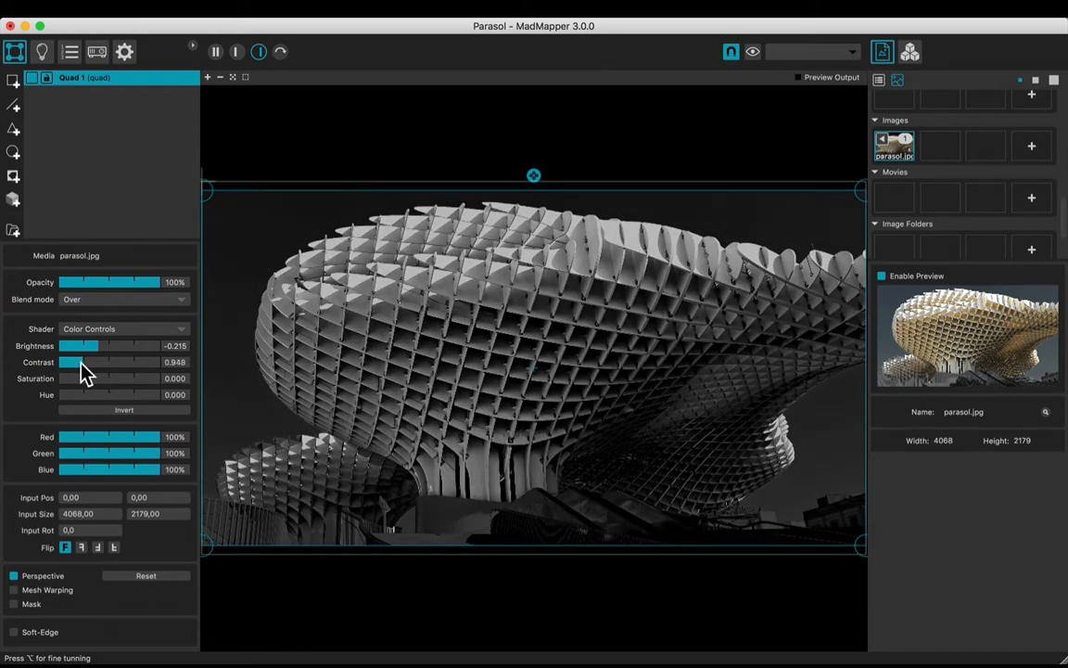
left_click_drag(92, 346, 85, 346)
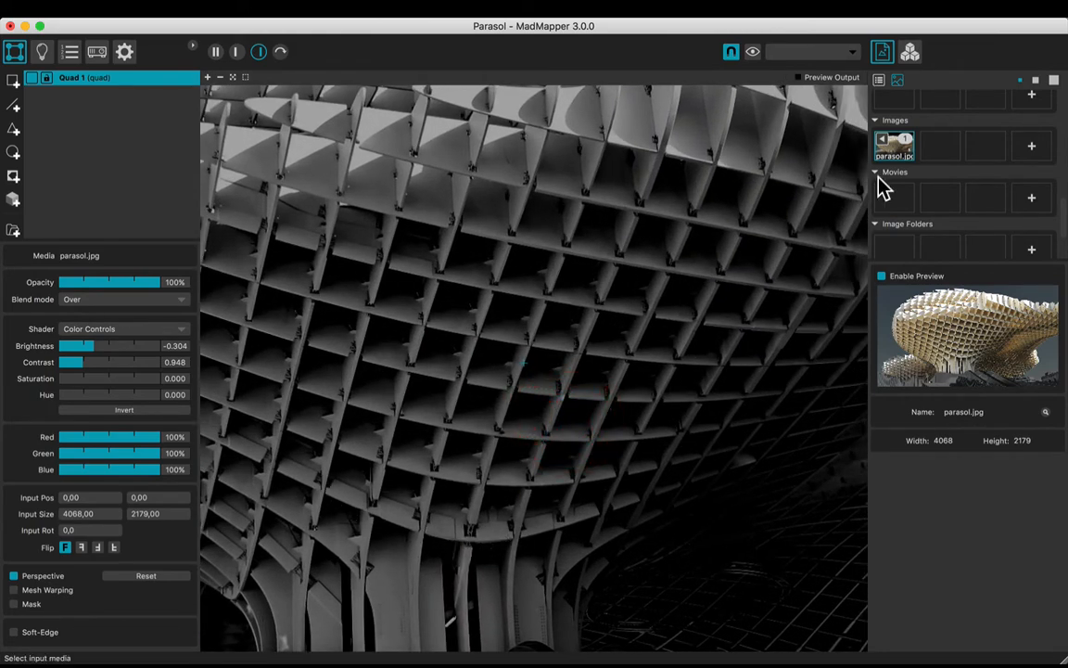
scroll("down", 3)
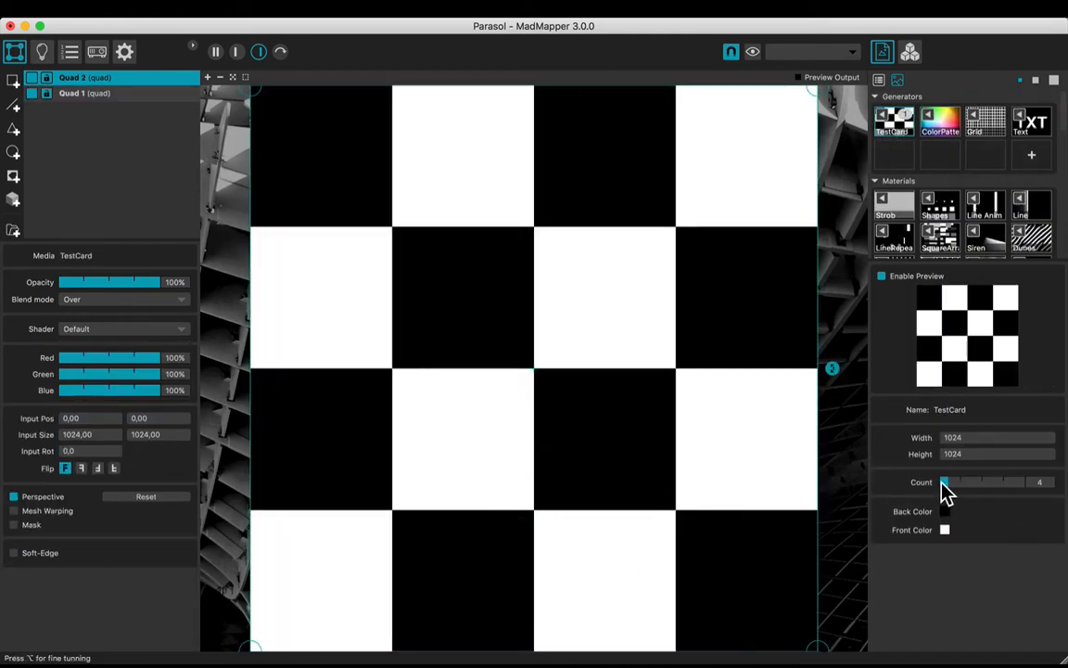
Step: Set the TestCard count to 2 and lower the quad's opacity to about 33%
left_click_drag(946, 483, 941, 482)
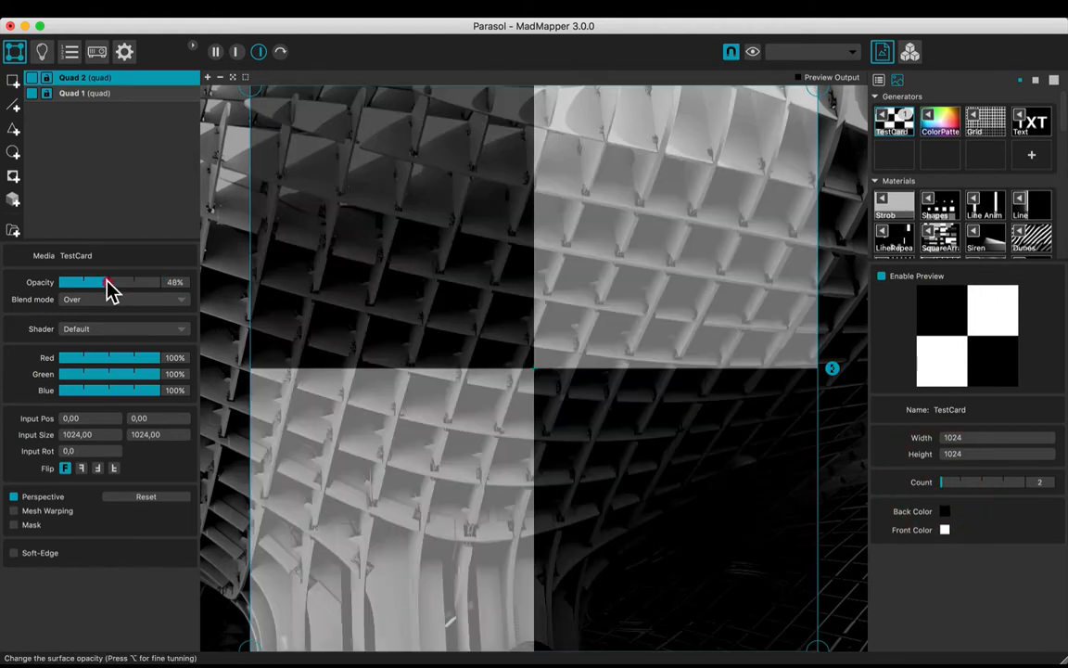
left_click_drag(109, 282, 83, 281)
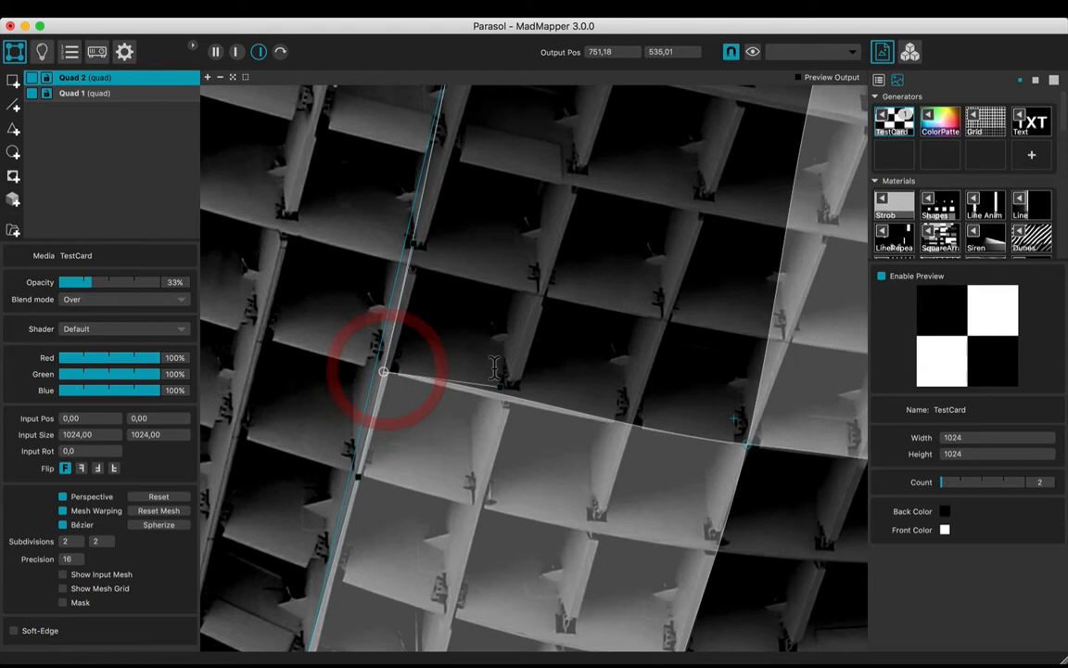
Step: Drag the quad's corners and Bézier handles onto the parasol's rib intersections and curved ribs
left_click_drag(383, 370, 501, 400)
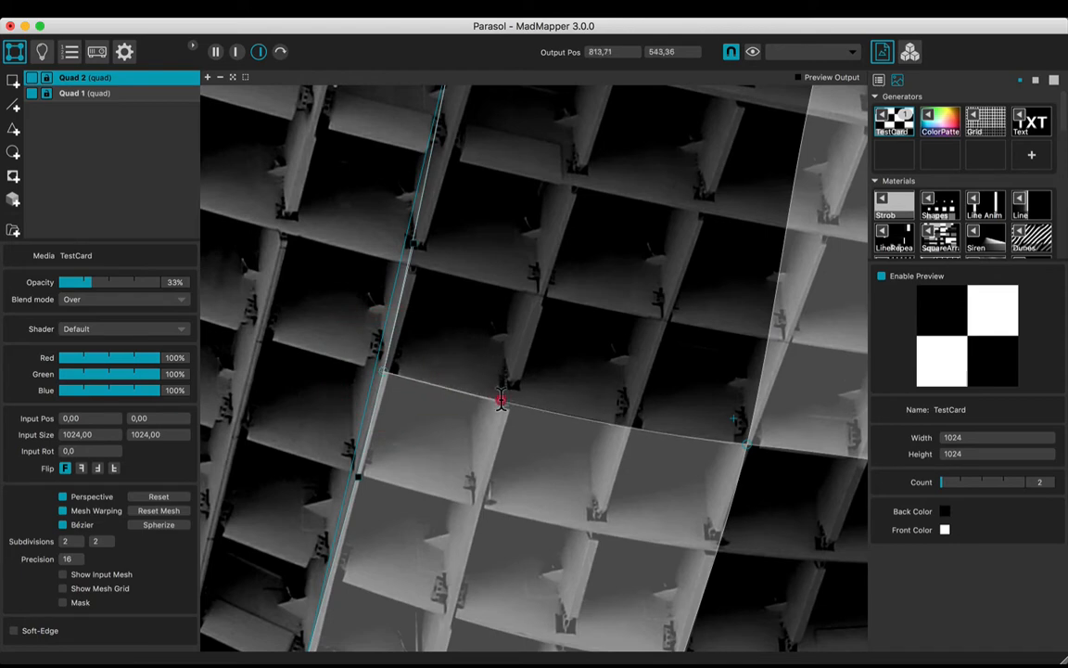
left_click_drag(501, 398, 507, 188)
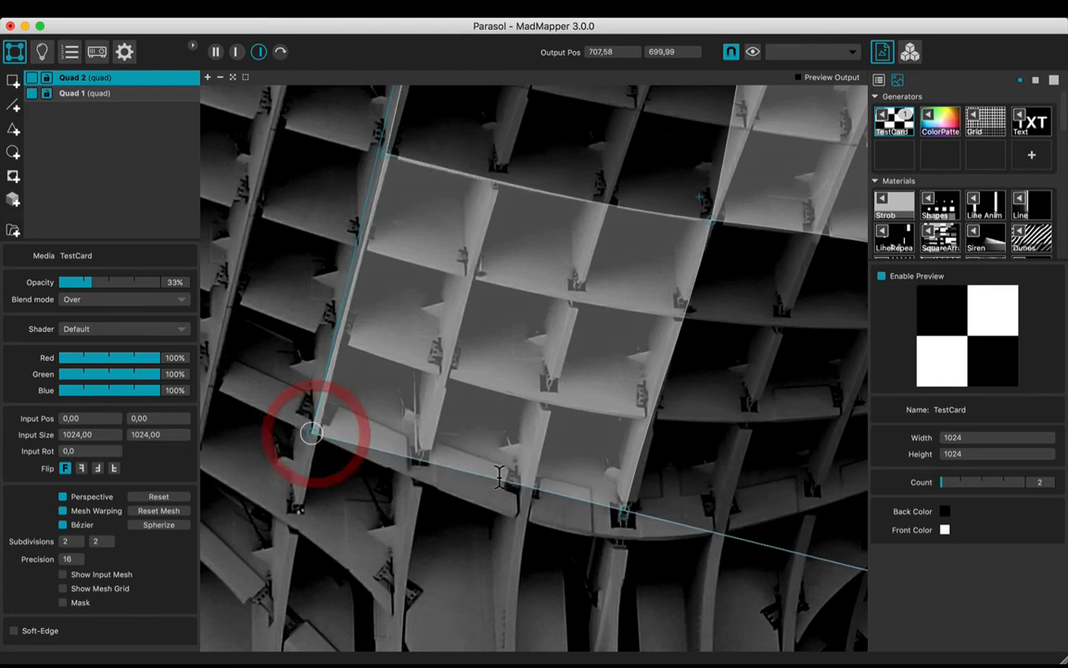
left_click_drag(312, 433, 622, 538)
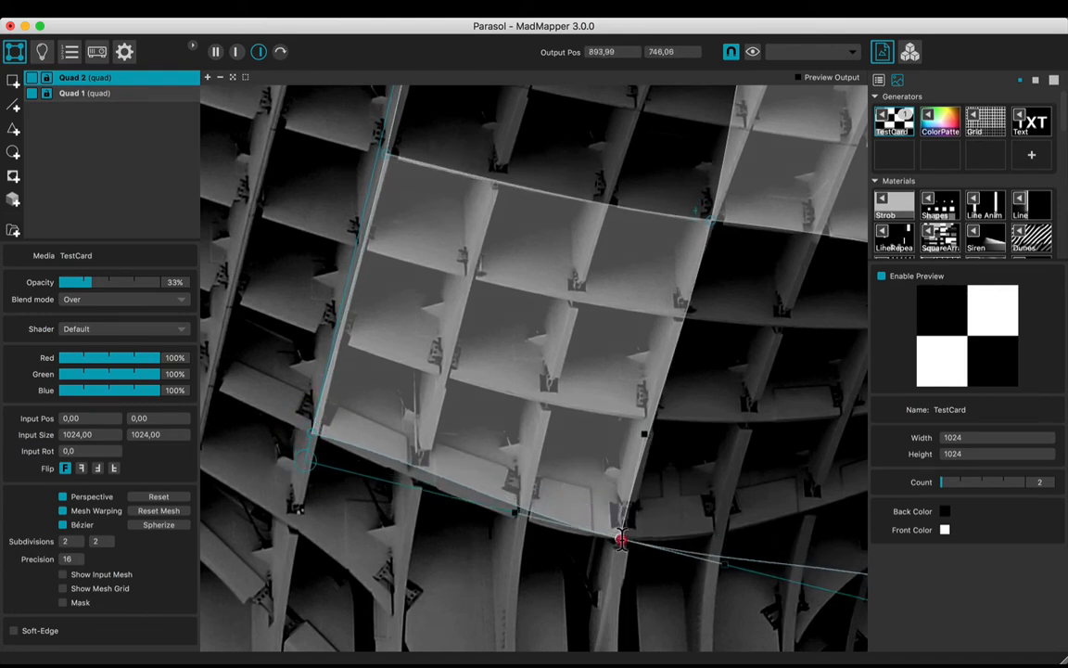
left_click_drag(621, 539, 512, 540)
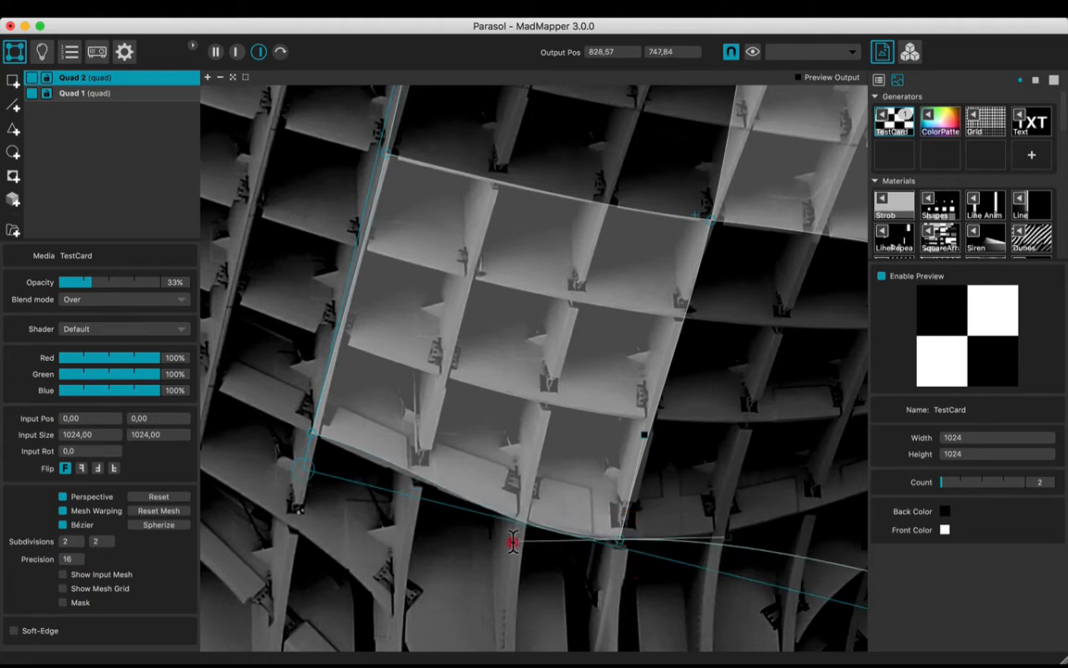
left_click_drag(513, 540, 313, 432)
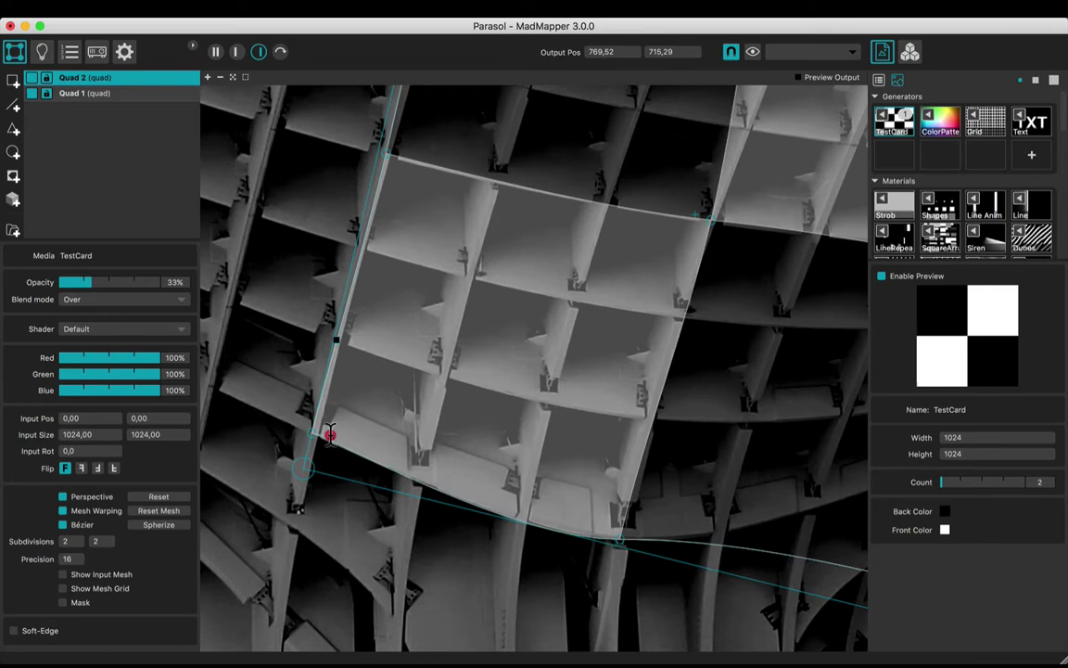
left_click_drag(331, 435, 593, 413)
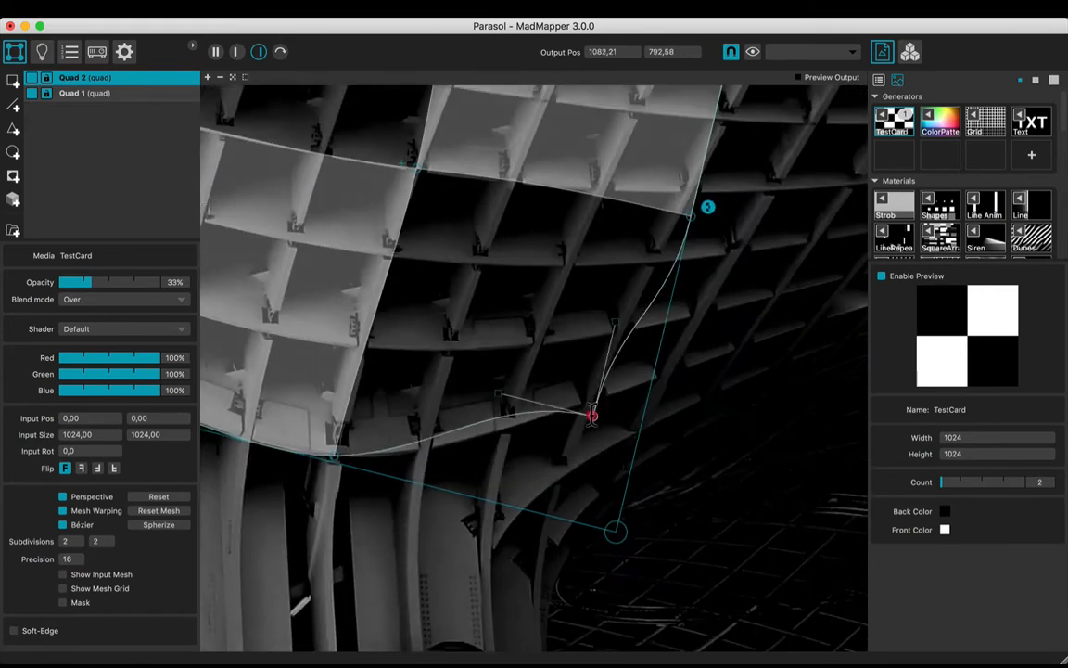
left_click_drag(592, 414, 624, 280)
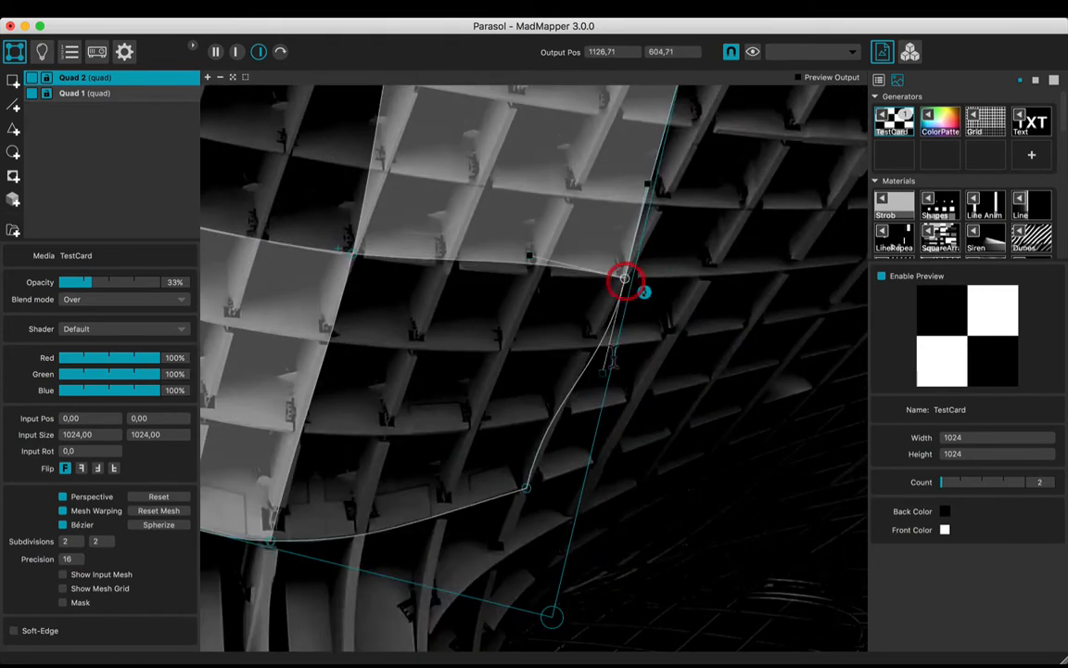
left_click_drag(625, 280, 645, 292)
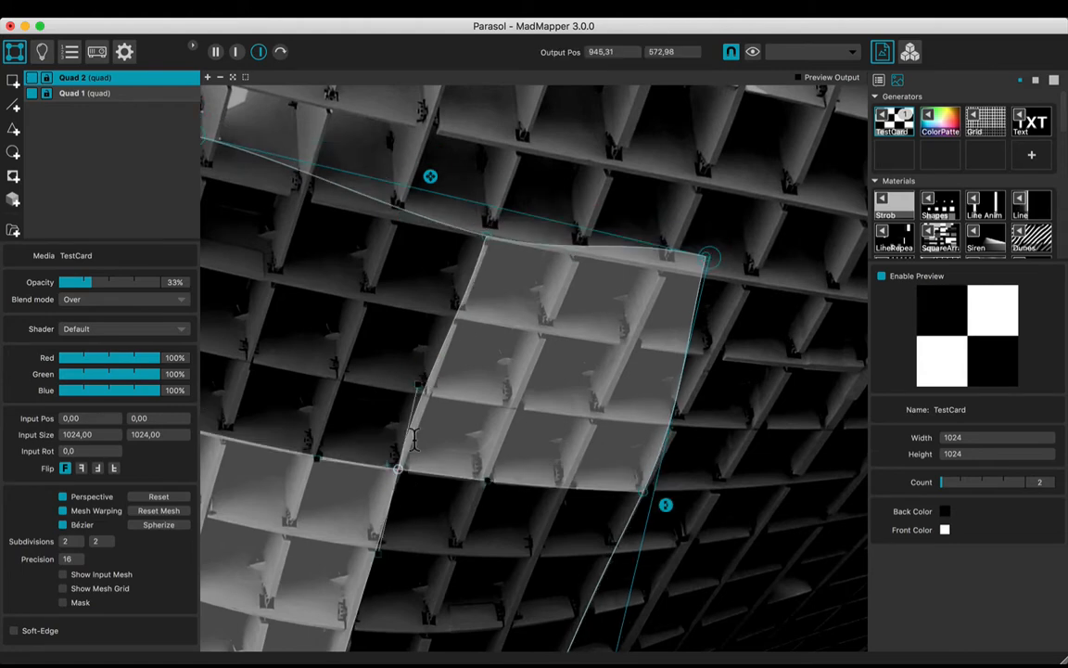
left_click_drag(709, 255, 751, 267)
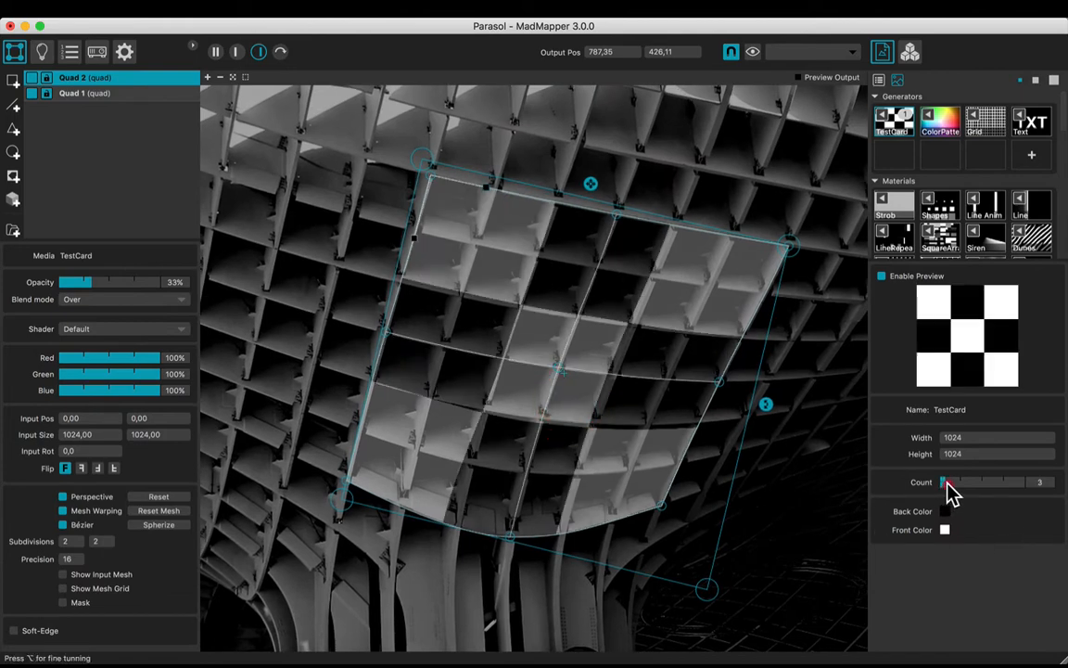
Step: Raise the TestCard Count slider from 2 to 3, then to 6
left_click_drag(947, 481, 959, 481)
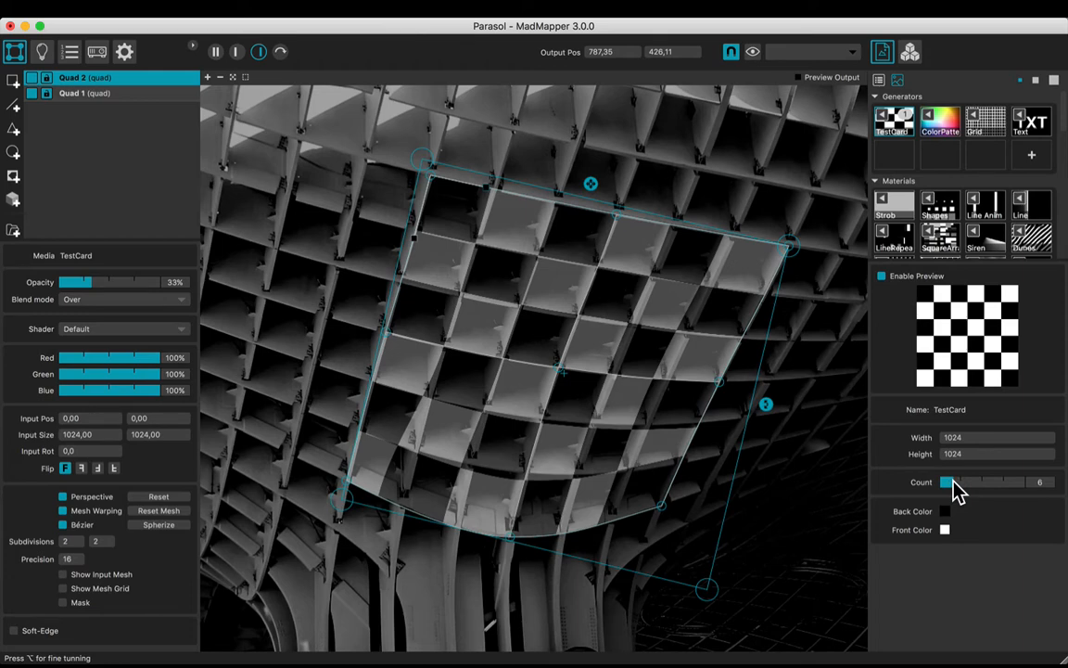
left_click_drag(950, 482, 946, 482)
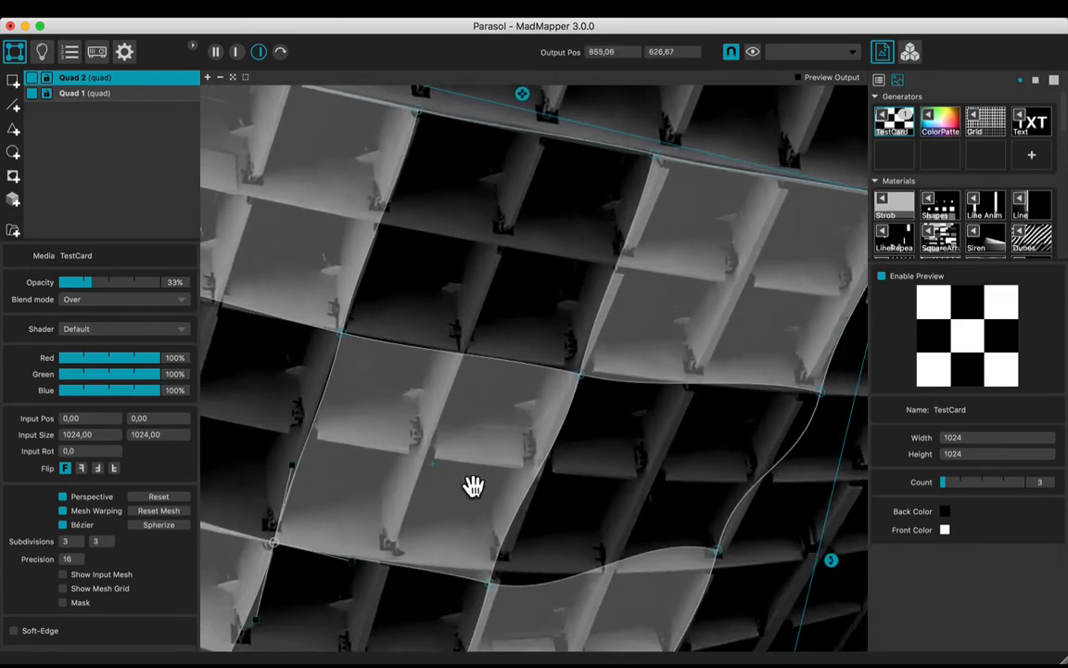
Step: Align inner mesh points and edge curves with rib intersections and settle the count at 6×6
left_click_drag(472, 487, 742, 357)
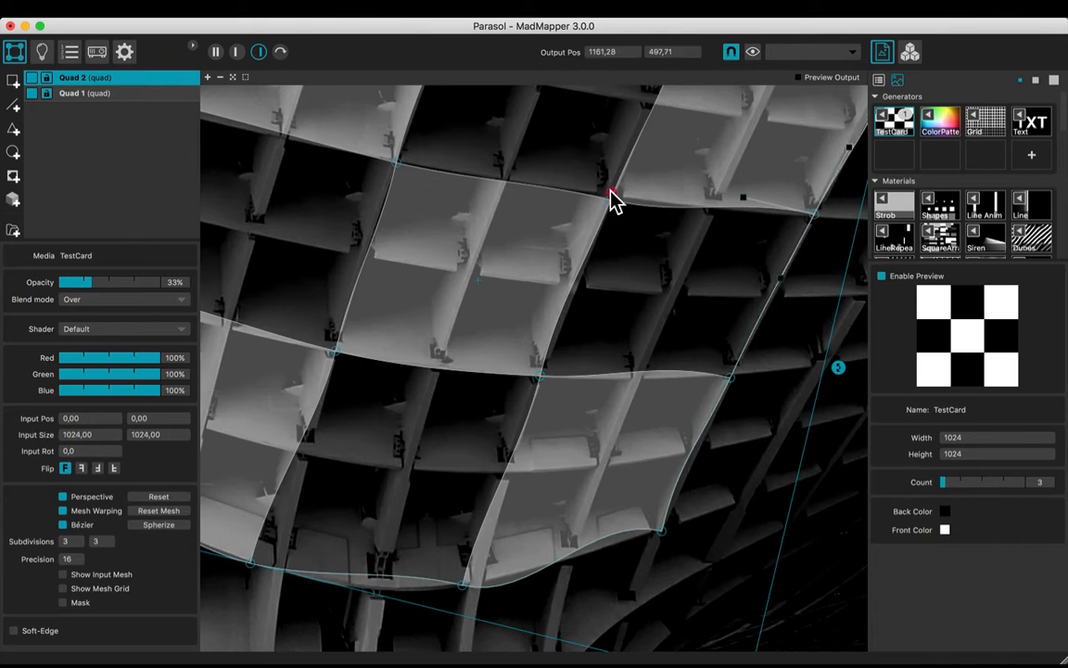
left_click_drag(613, 200, 499, 440)
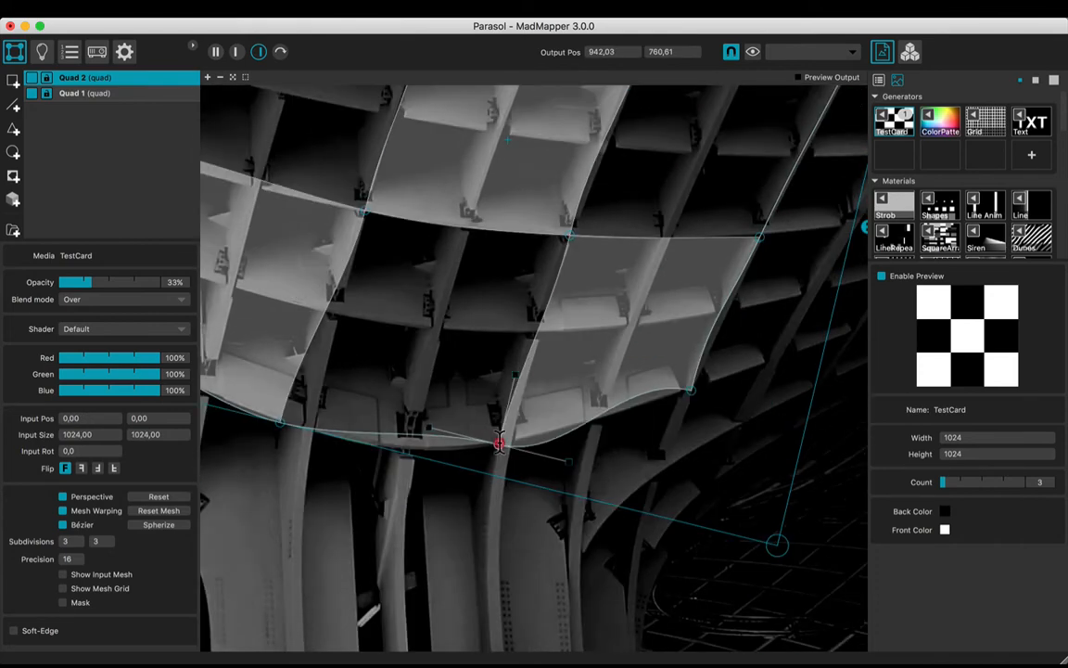
left_click_drag(499, 443, 510, 443)
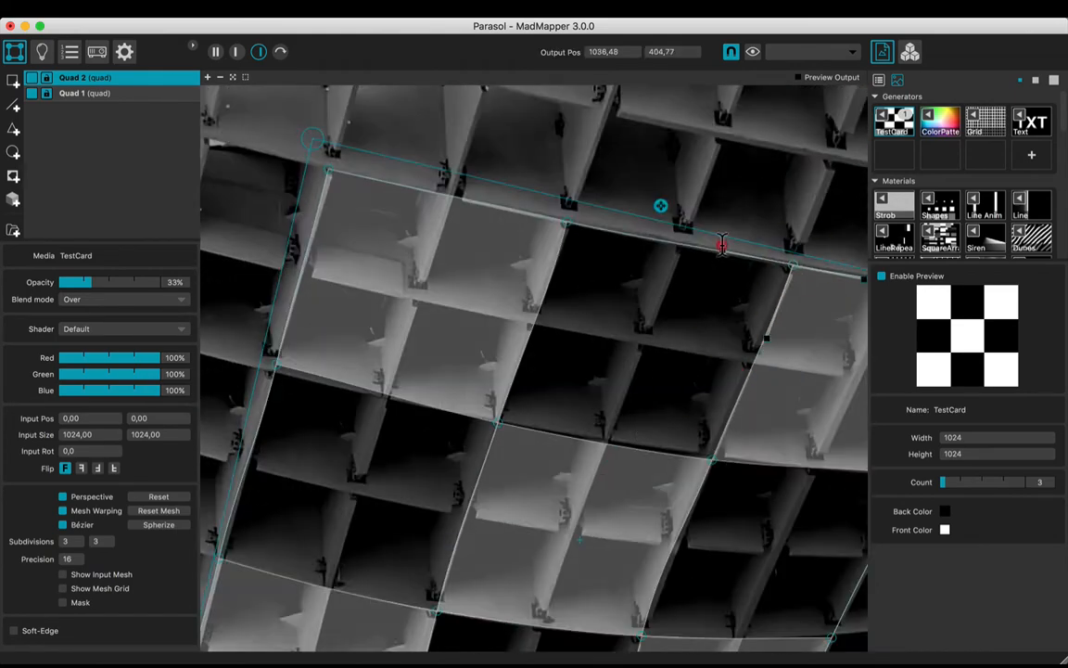
left_click_drag(722, 246, 580, 256)
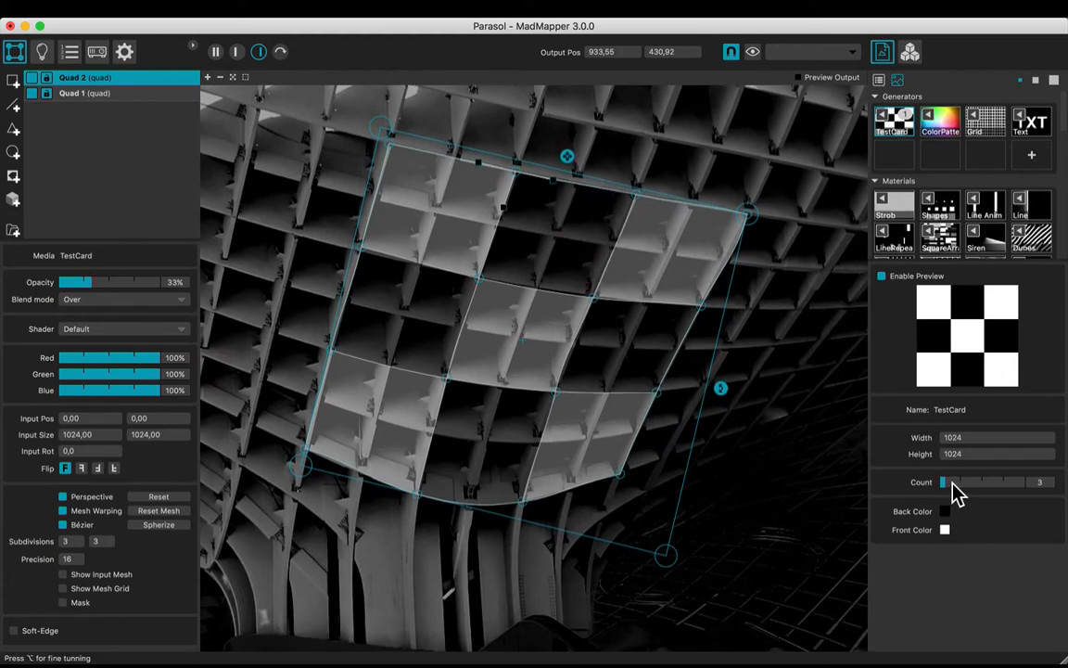
left_click_drag(944, 482, 951, 481)
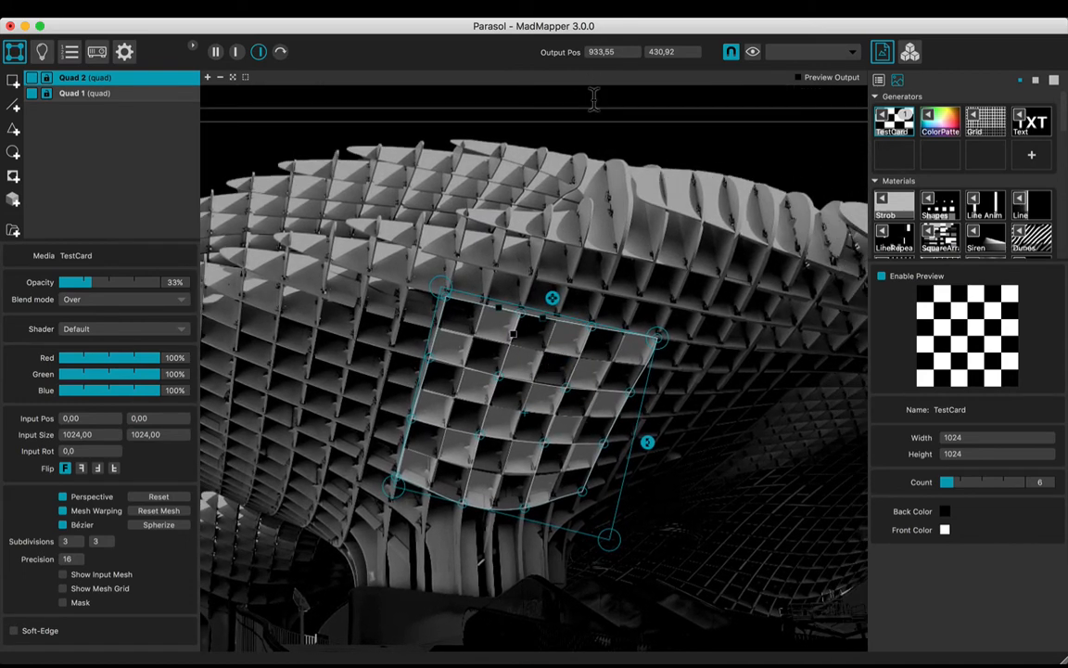
Step: Rename Quad 1 to 'background', then reselect the test-card quad
left_click(88, 93)
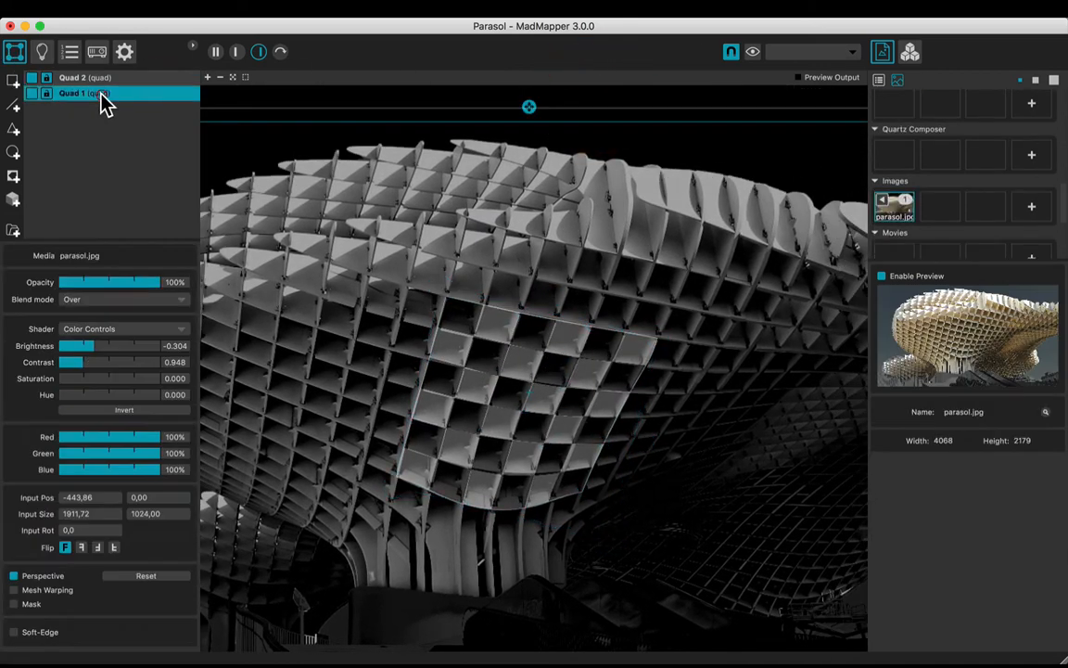
double_click(93, 95)
type("background")
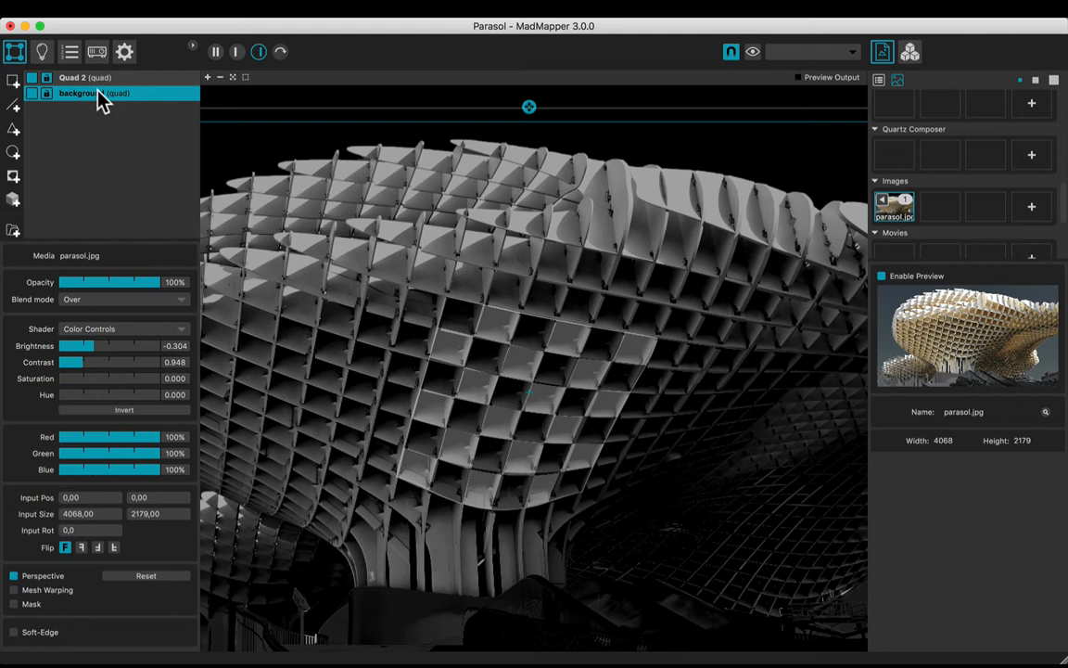
left_click(84, 78)
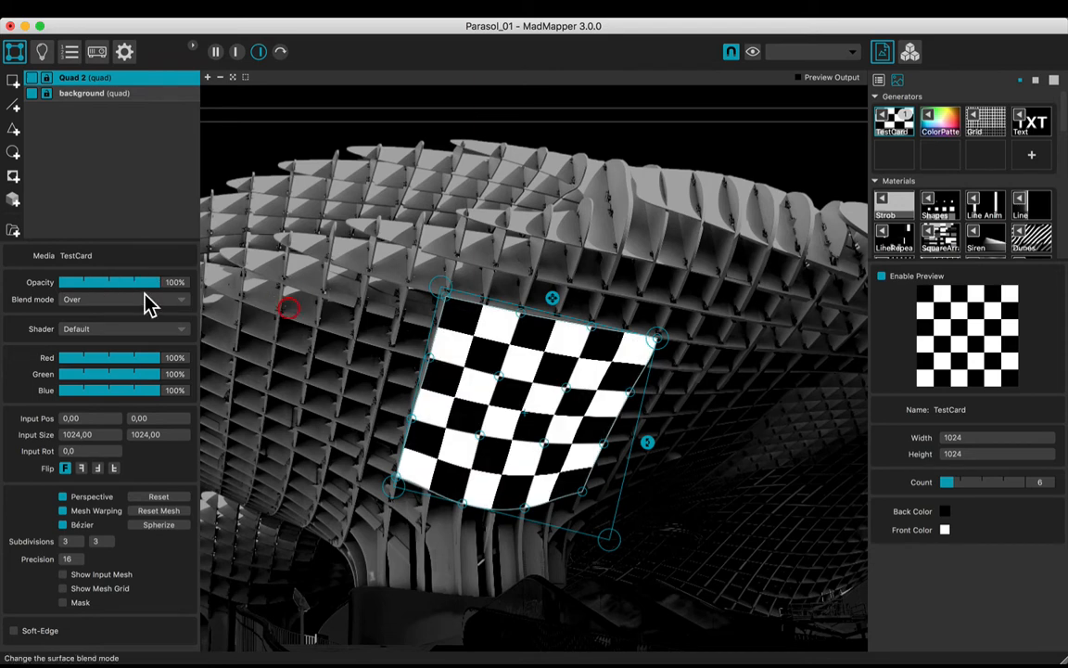
Step: Set Quad 2's blend mode to Add and load SquareArray with a 6×6 shapes grid
left_click(120, 298)
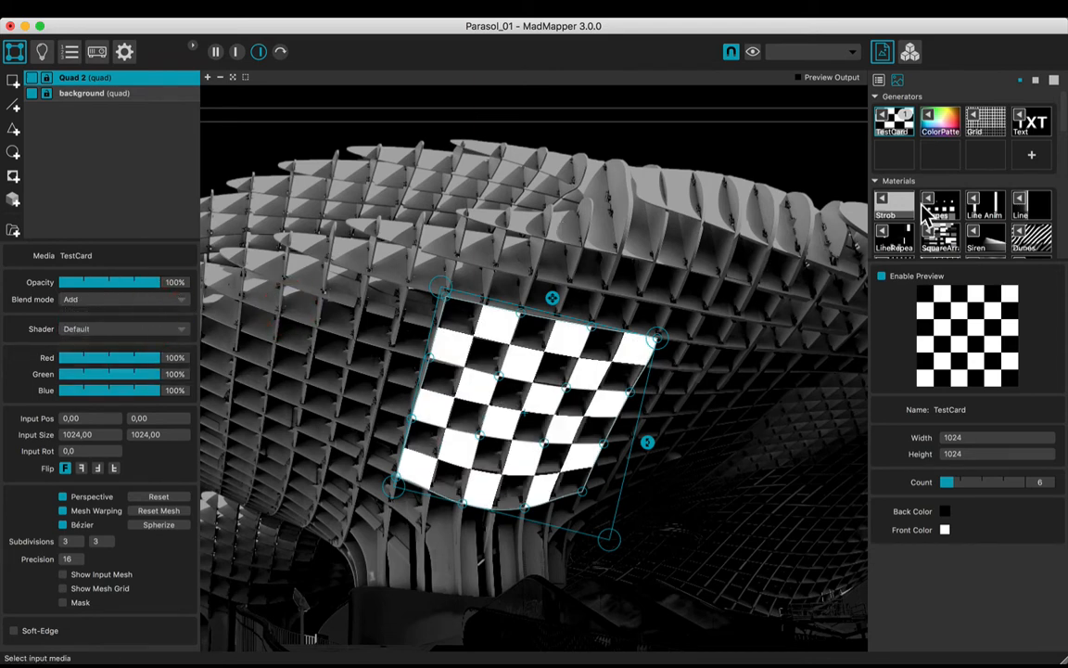
left_click(940, 205)
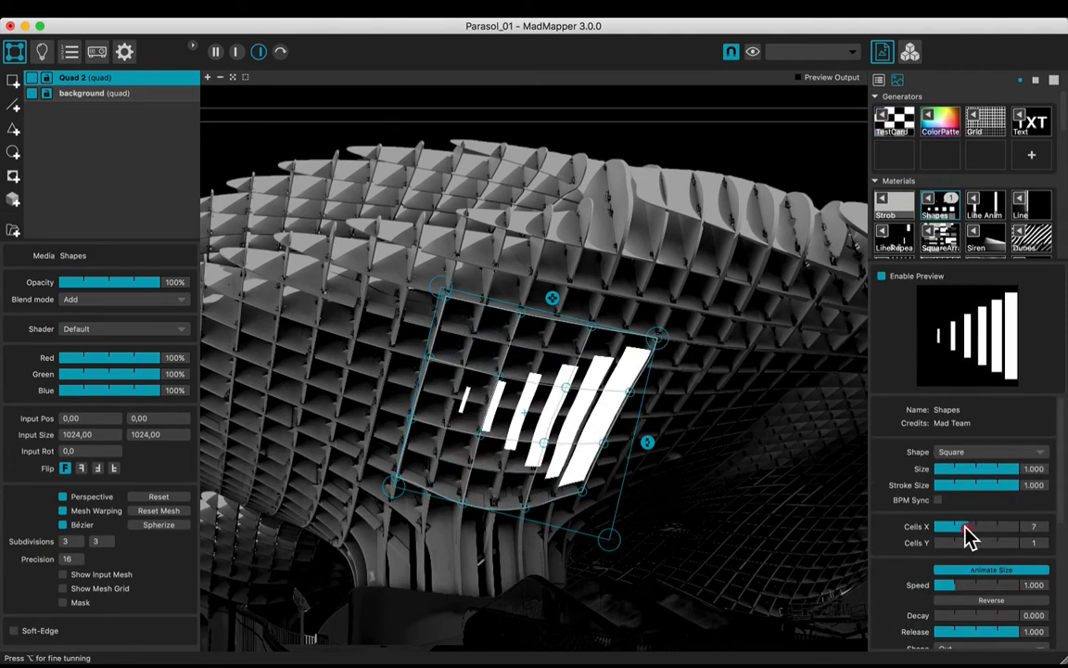
left_click_drag(964, 542, 965, 542)
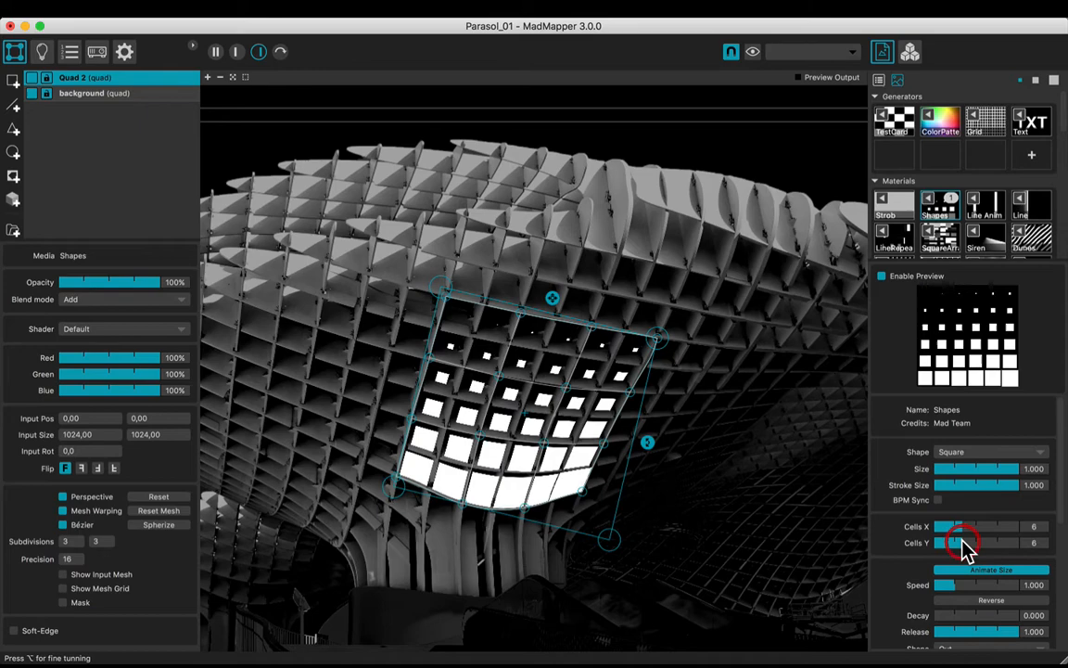
mouse_move(932, 251)
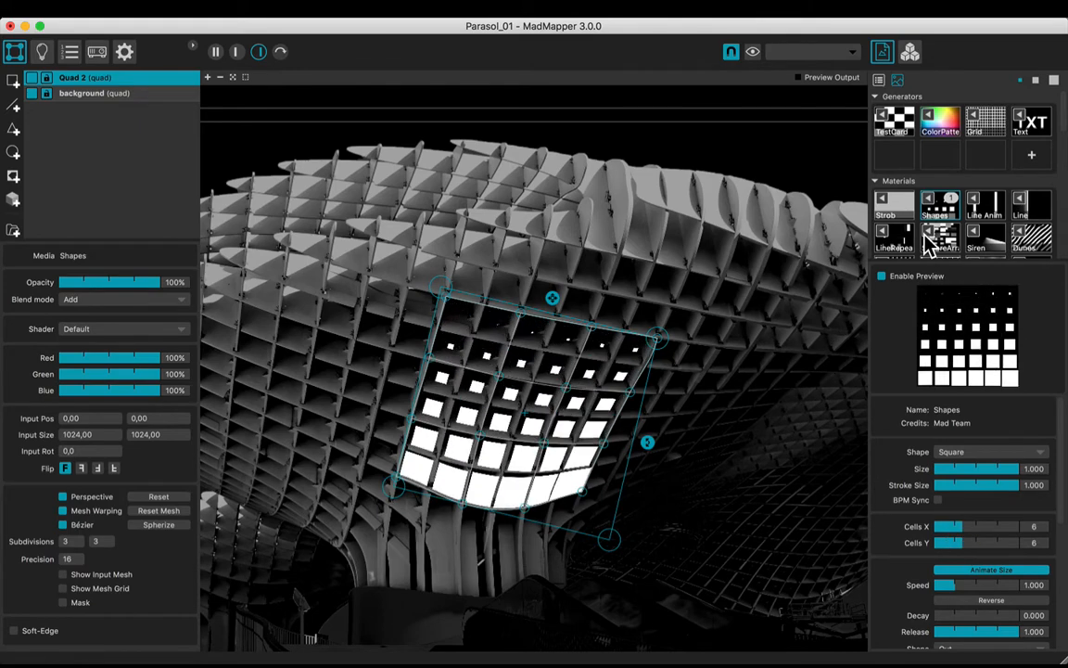
left_click(942, 205)
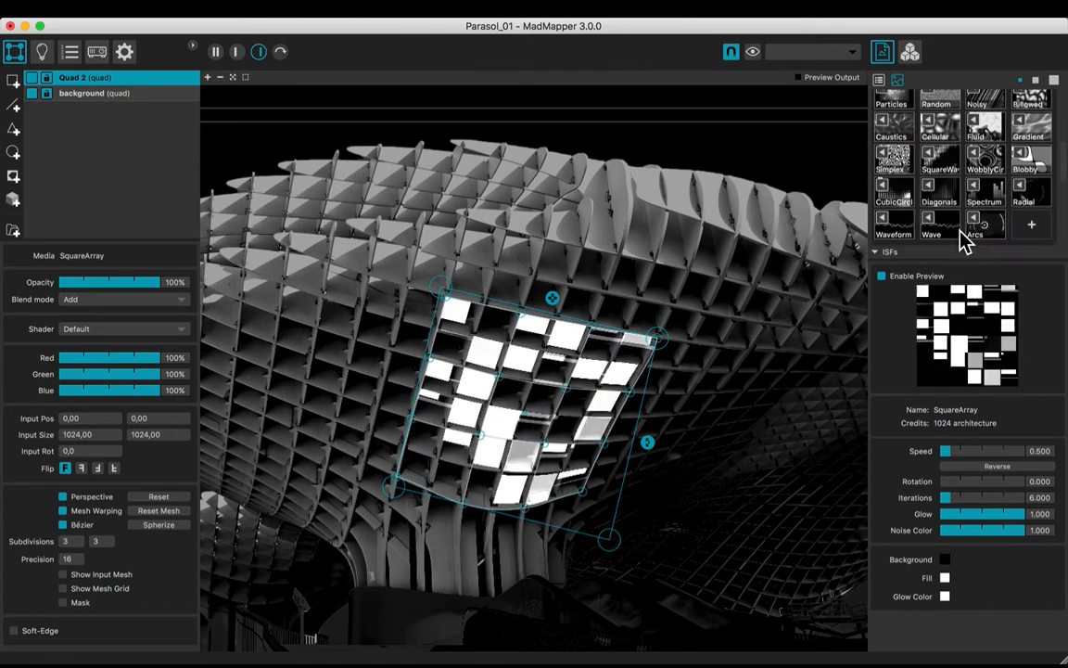
Step: Load CubicCircles onto the quad with rotation about 0.17 and glow about 0.52
left_click(894, 191)
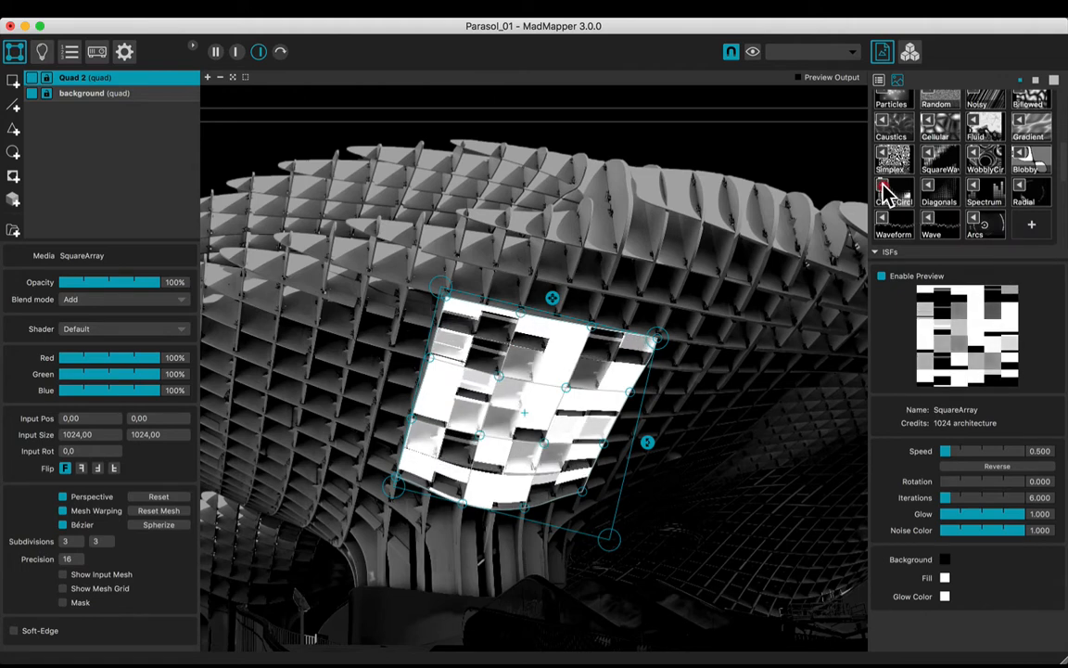
left_click(893, 194)
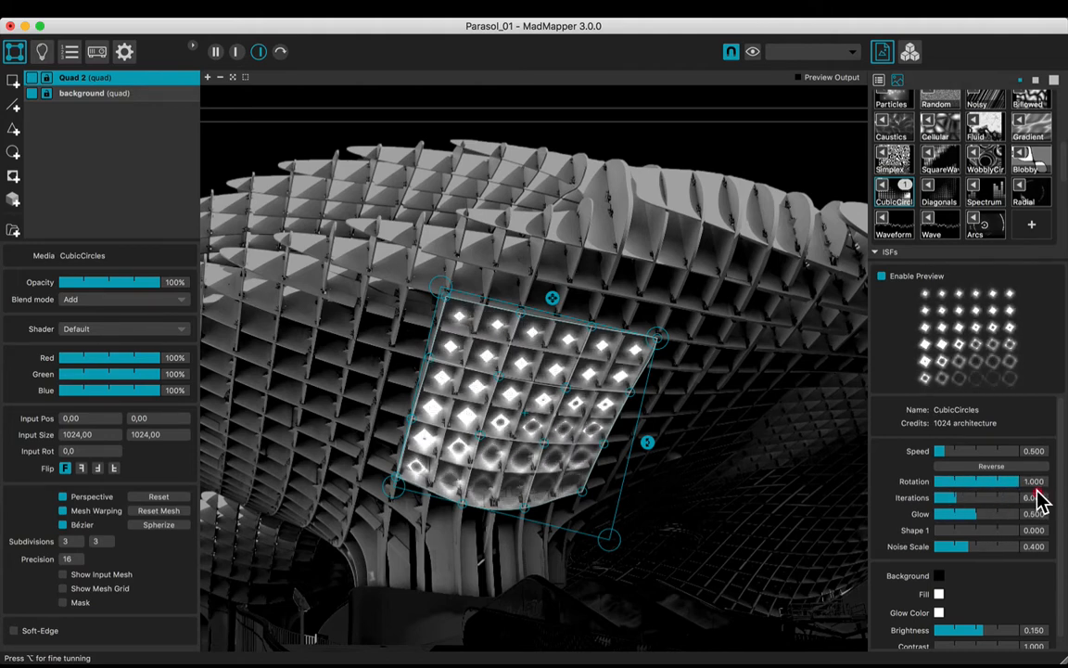
left_click_drag(1016, 480, 946, 480)
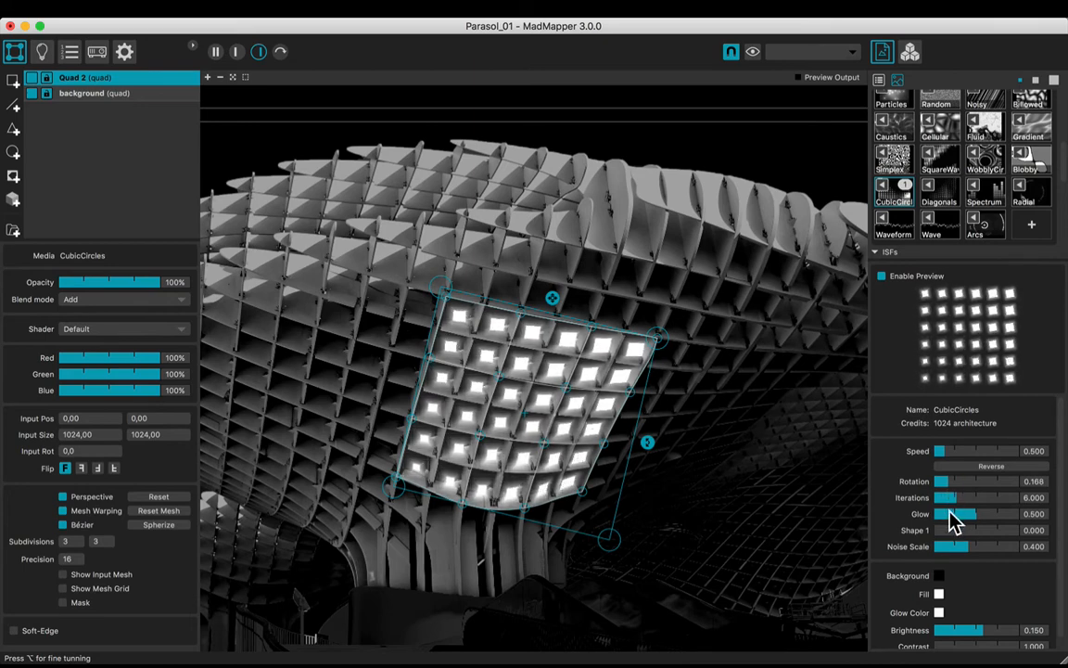
left_click_drag(959, 514, 997, 513)
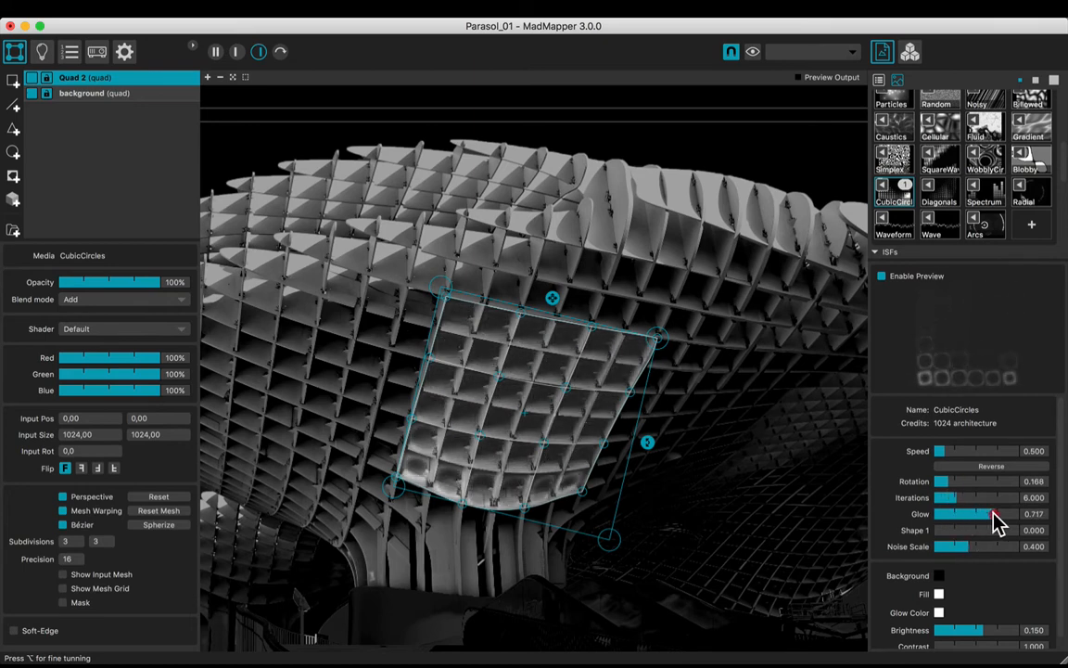
left_click_drag(983, 514, 955, 530)
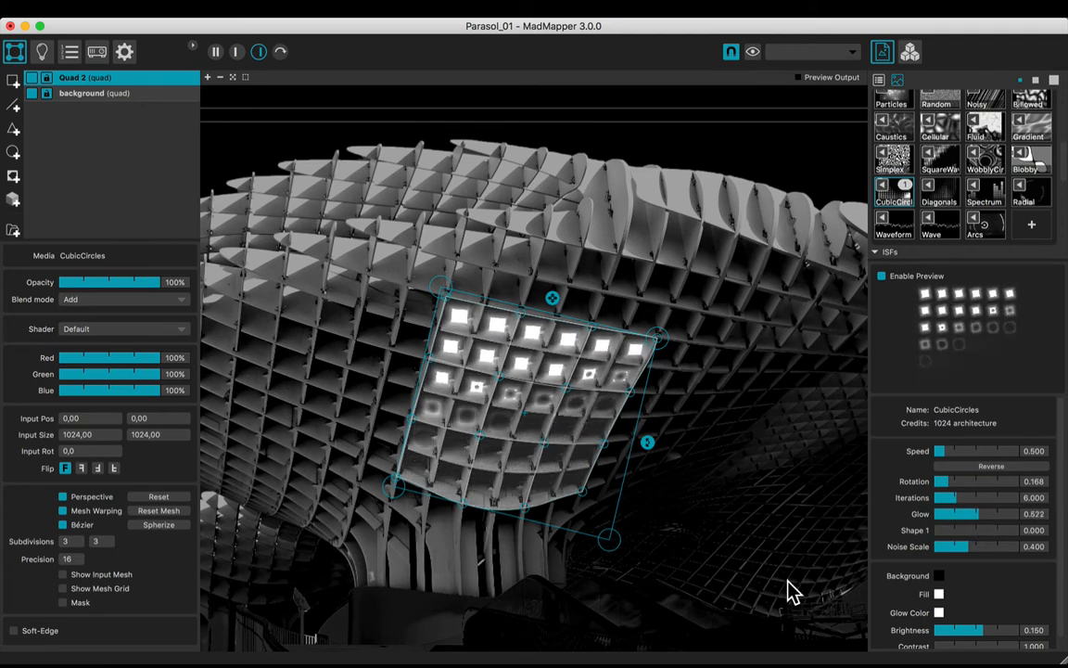
left_click(121, 298)
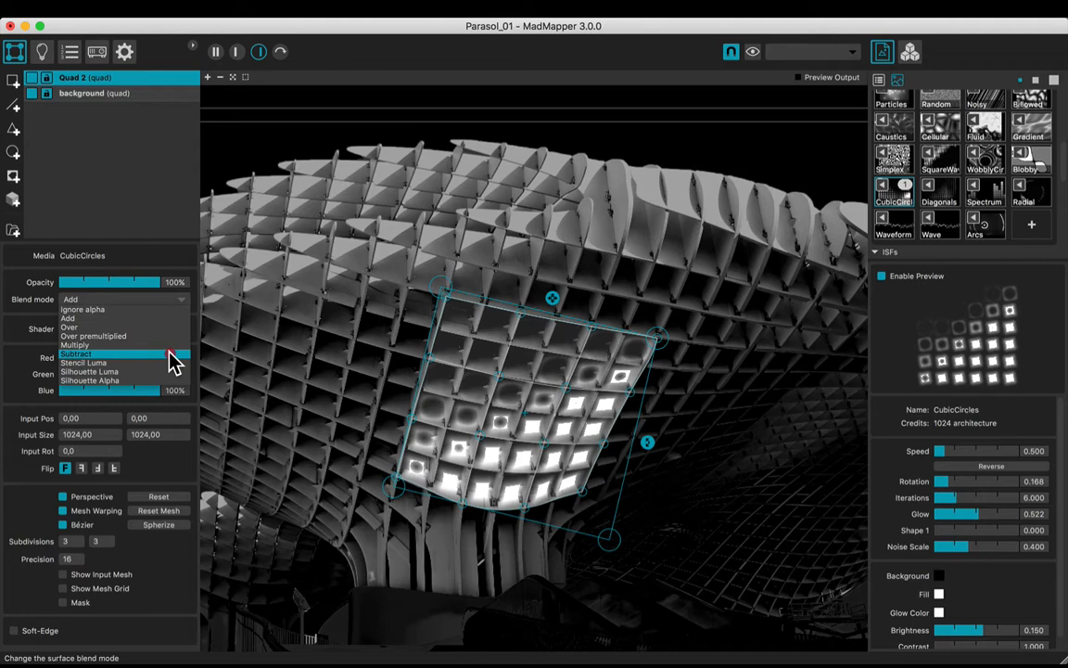
left_click(76, 344)
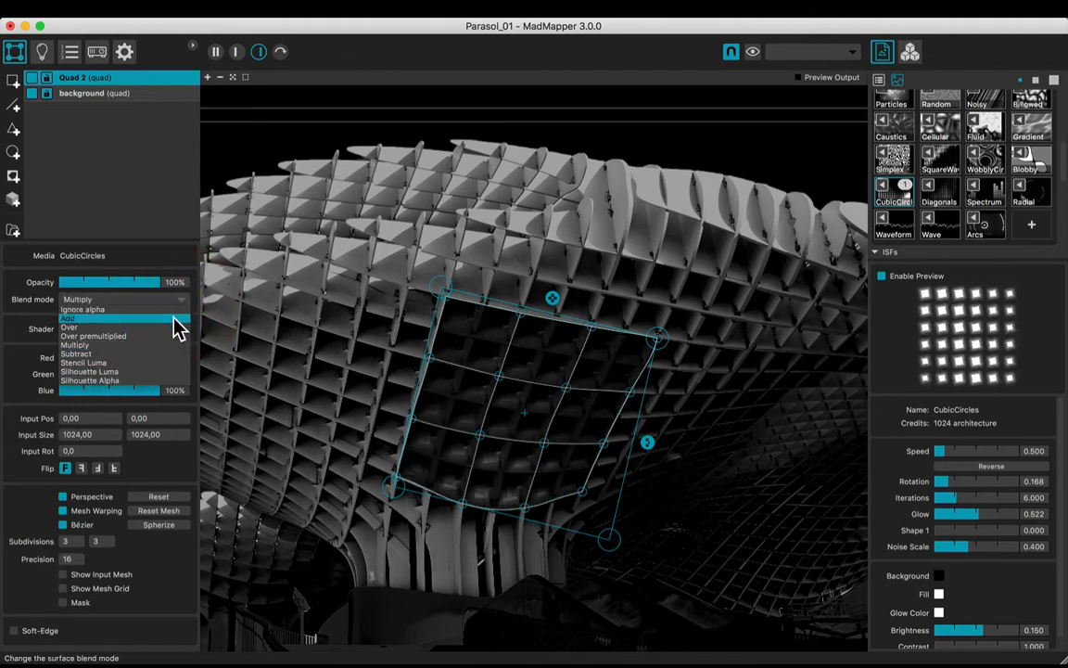
left_click(67, 318)
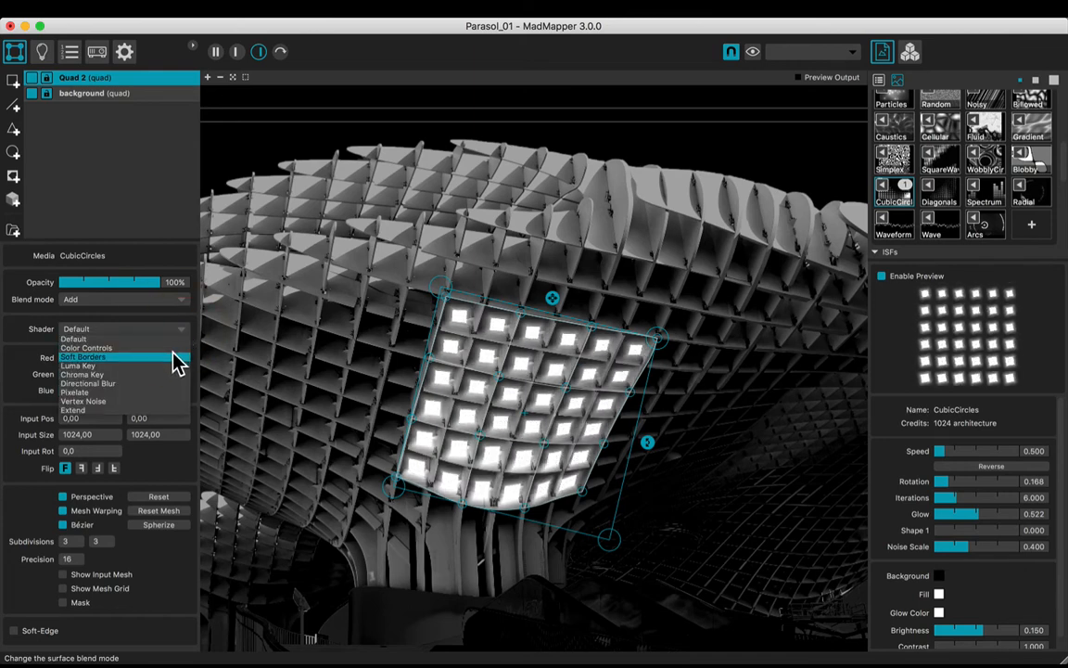
Step: Apply the Directional Blur shader with angle 90 and radius about 0.26
left_click(87, 382)
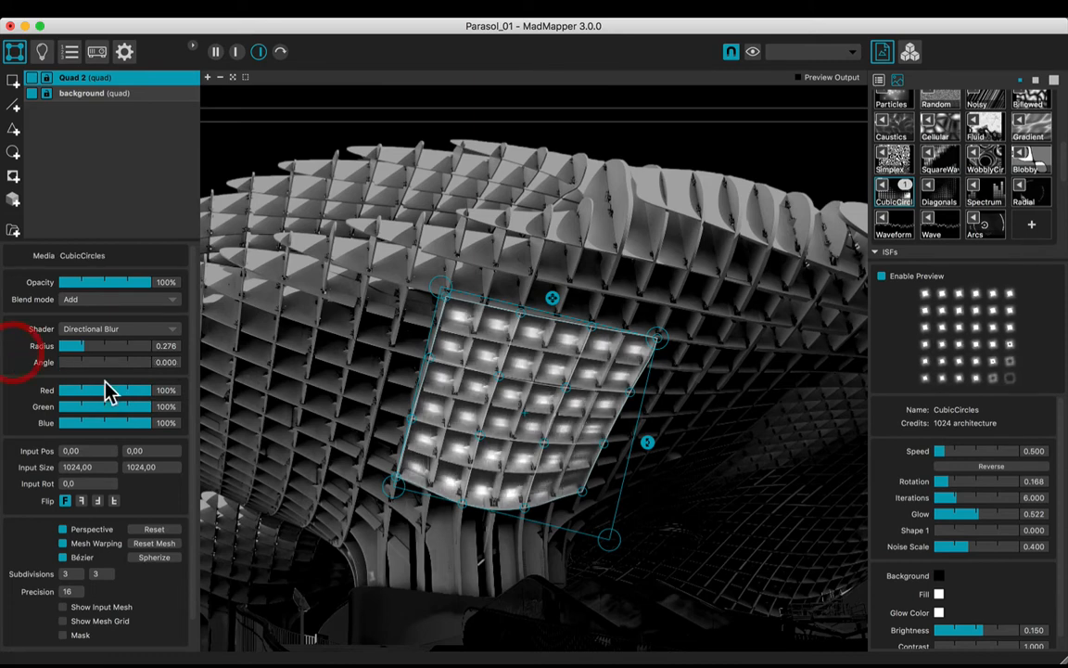
left_click_drag(70, 361, 121, 362)
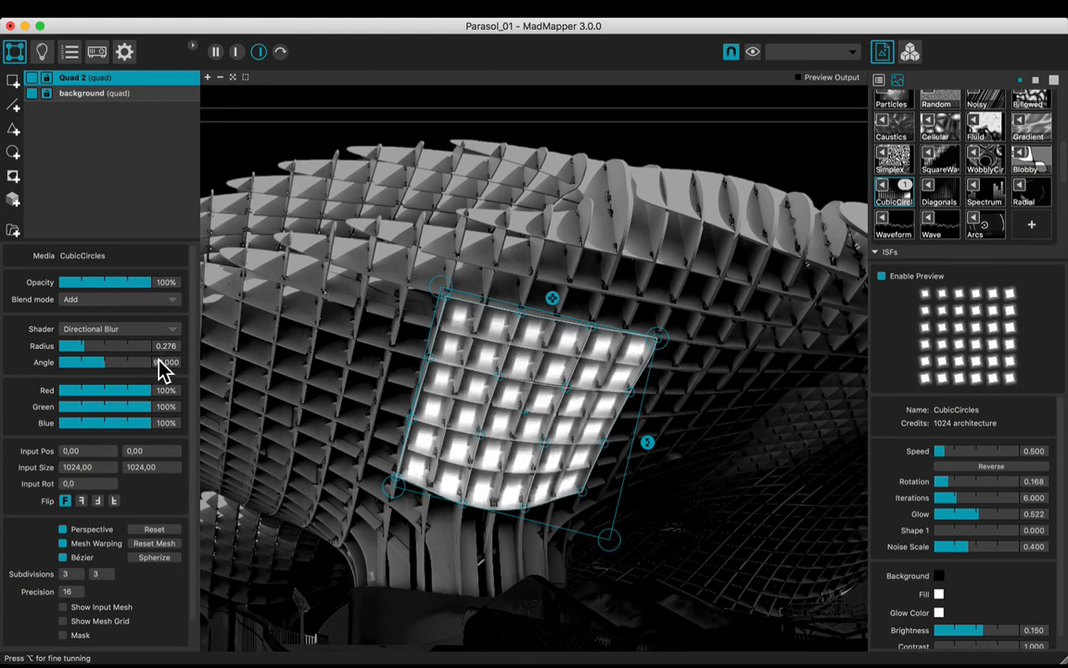
left_click_drag(107, 345, 88, 345)
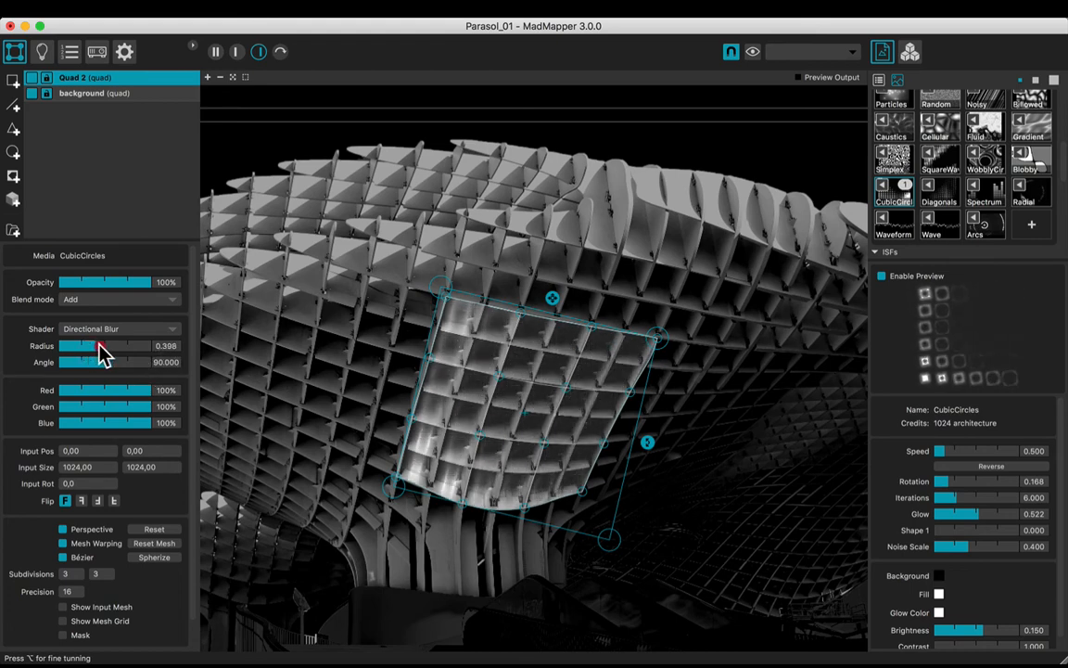
left_click_drag(93, 346, 143, 346)
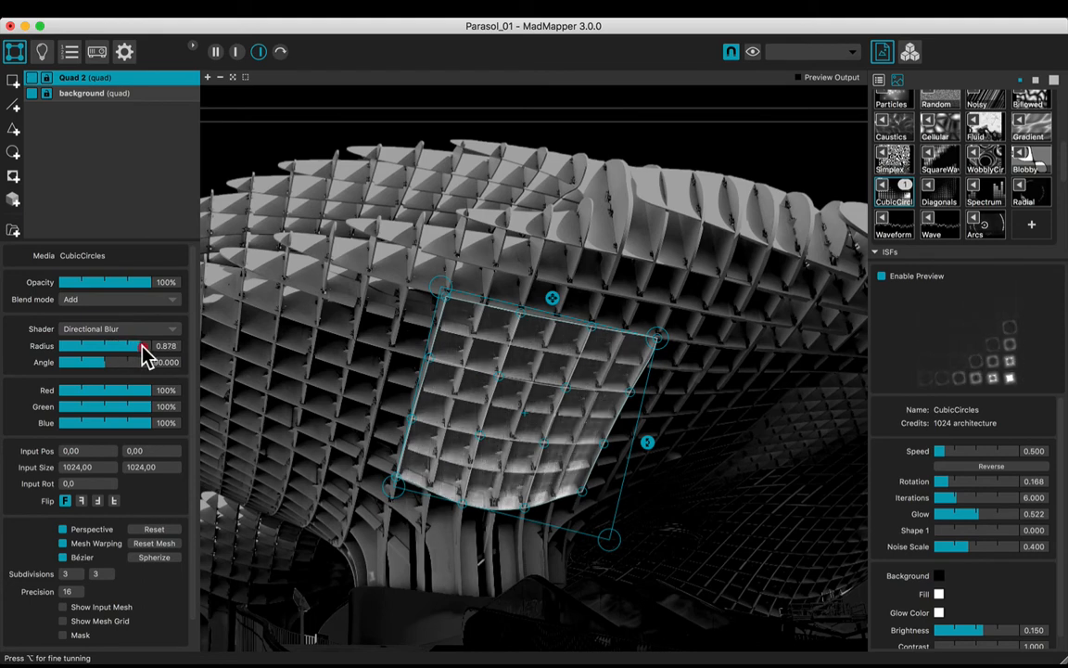
left_click_drag(143, 345, 84, 345)
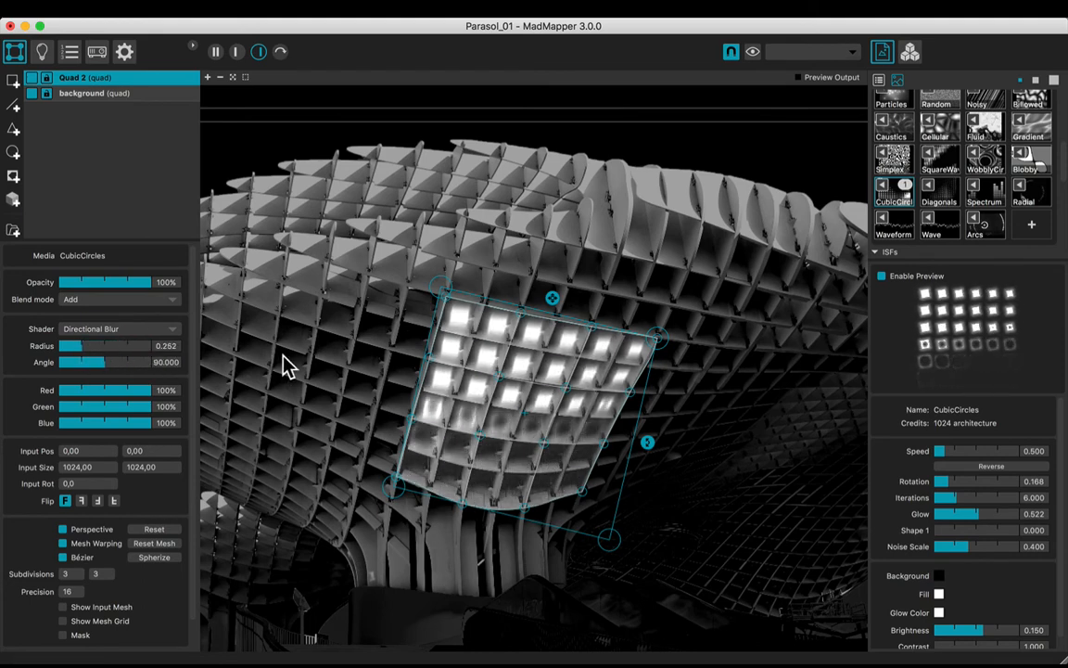
left_click_drag(938, 450, 950, 451)
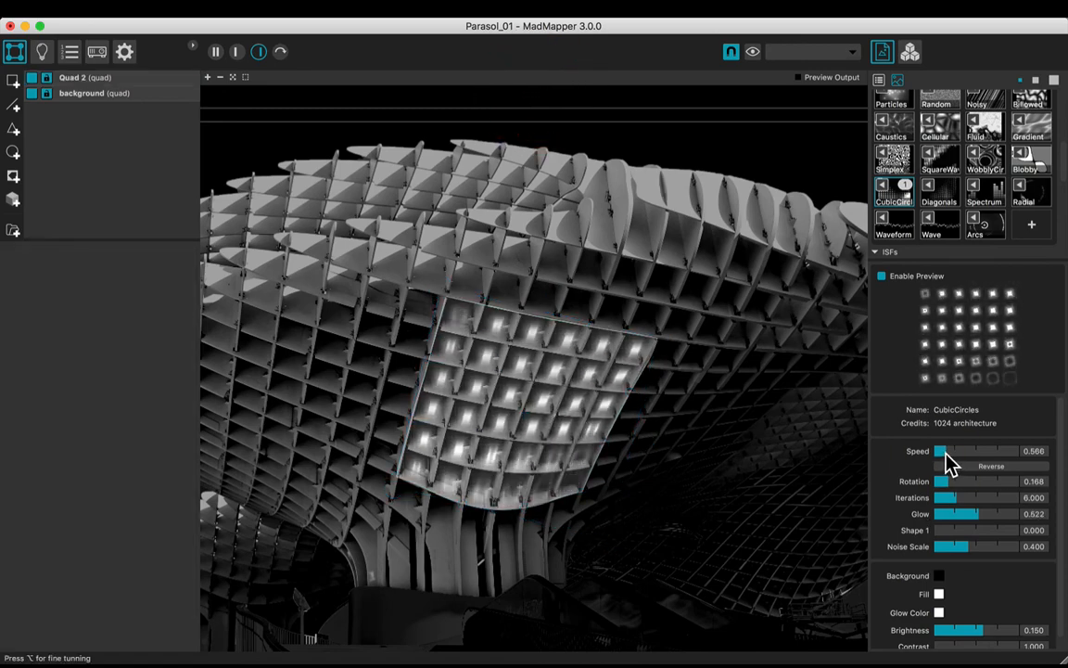
Step: Set CubicCircles speed to 0.566, noise scale 0.947 and brightness 0.186, then reselect Quad 2
left_click_drag(944, 450, 975, 450)
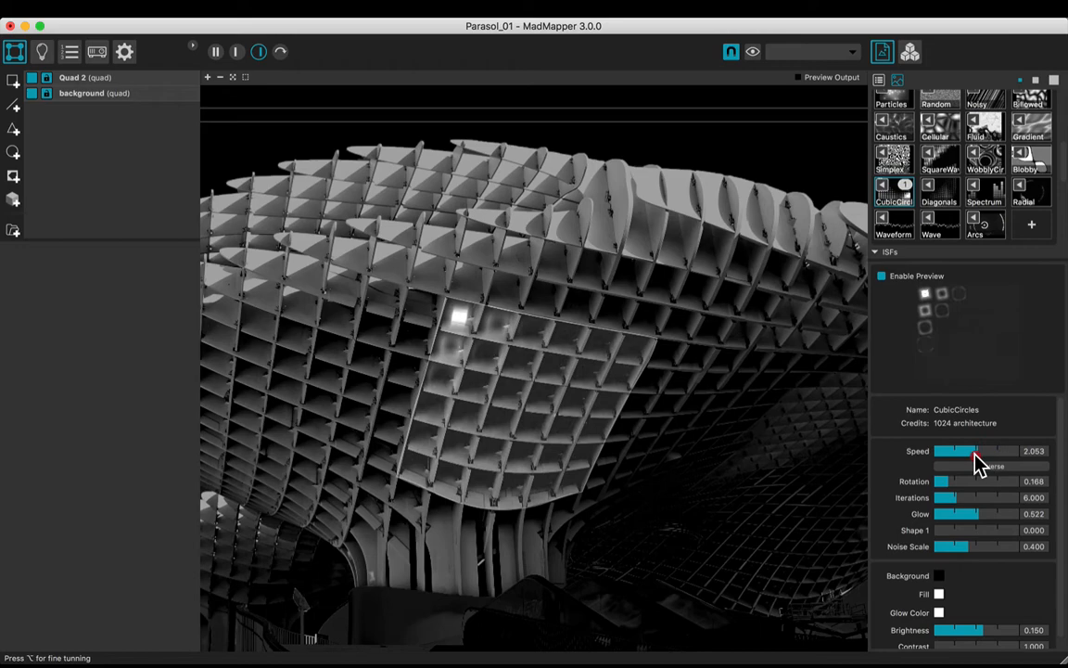
left_click_drag(974, 450, 943, 450)
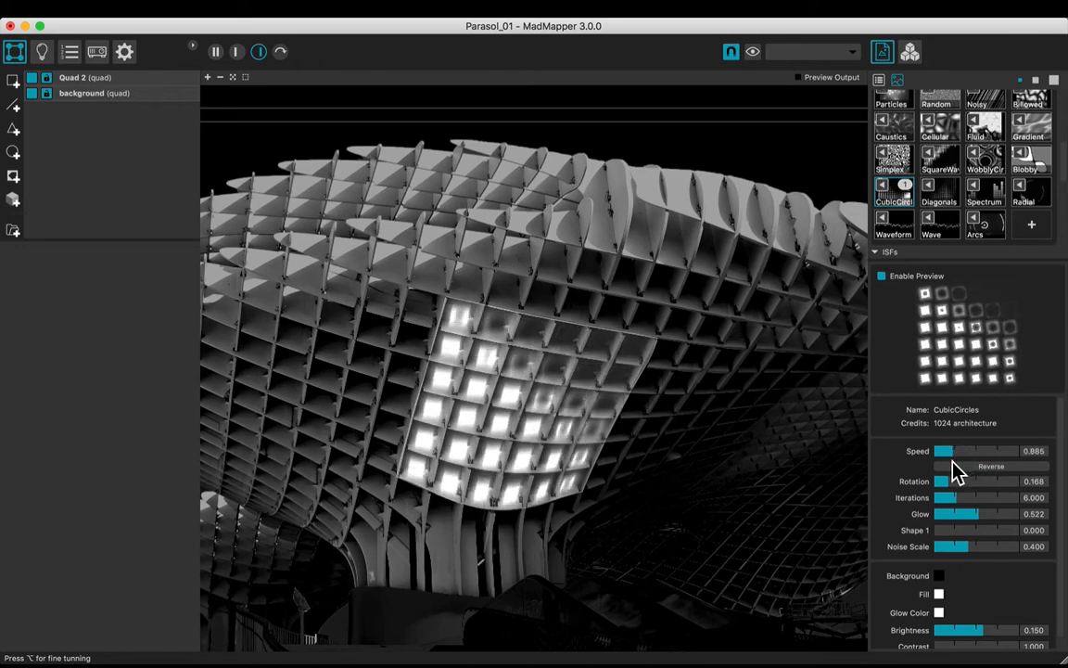
left_click_drag(944, 450, 940, 451)
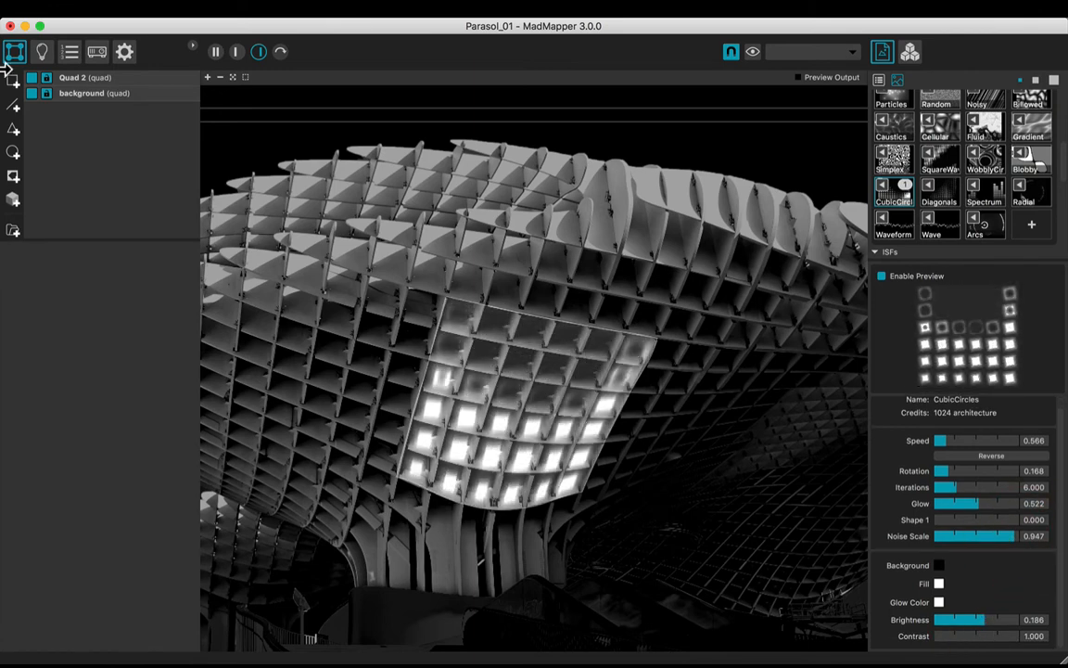
left_click(84, 78)
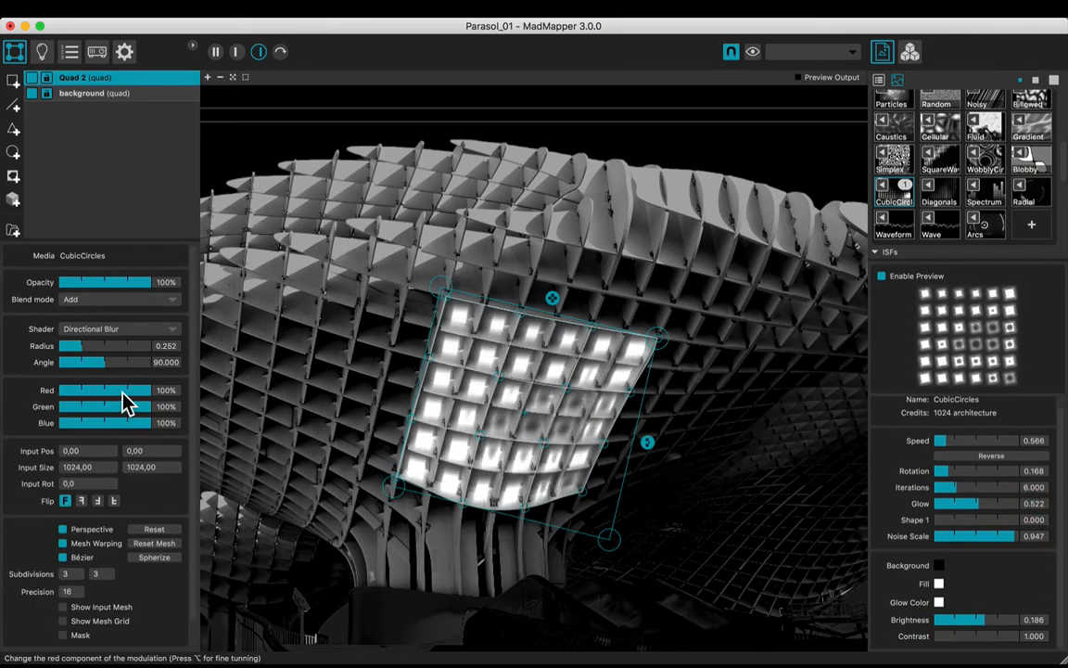